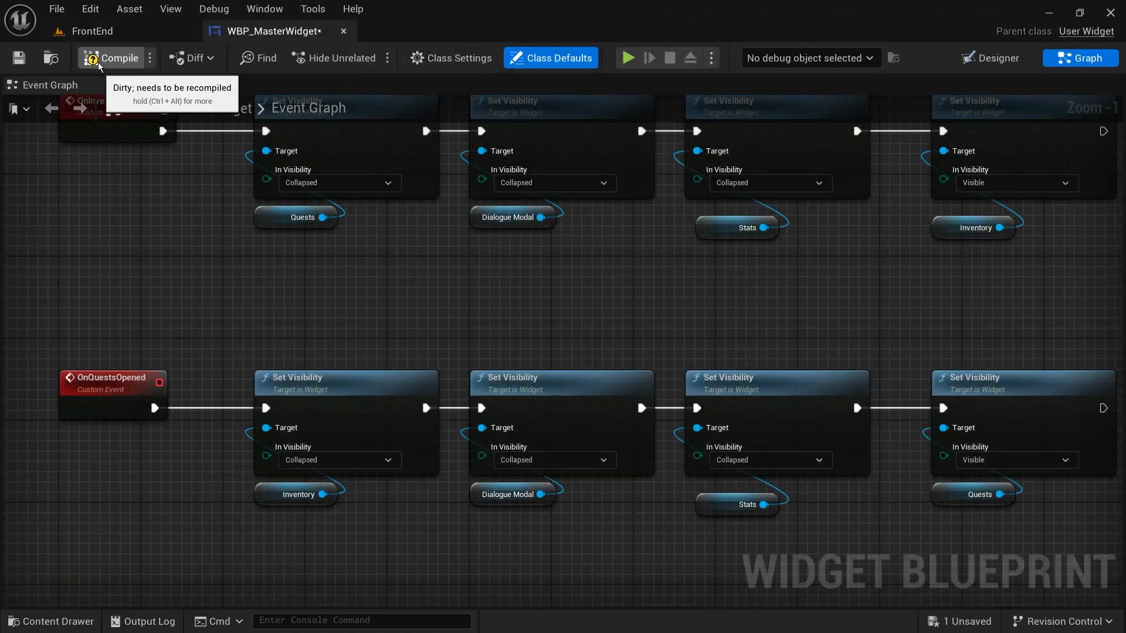
- Compile WBP_MasterWidget before switching to the UI architecture article
click(116, 59)
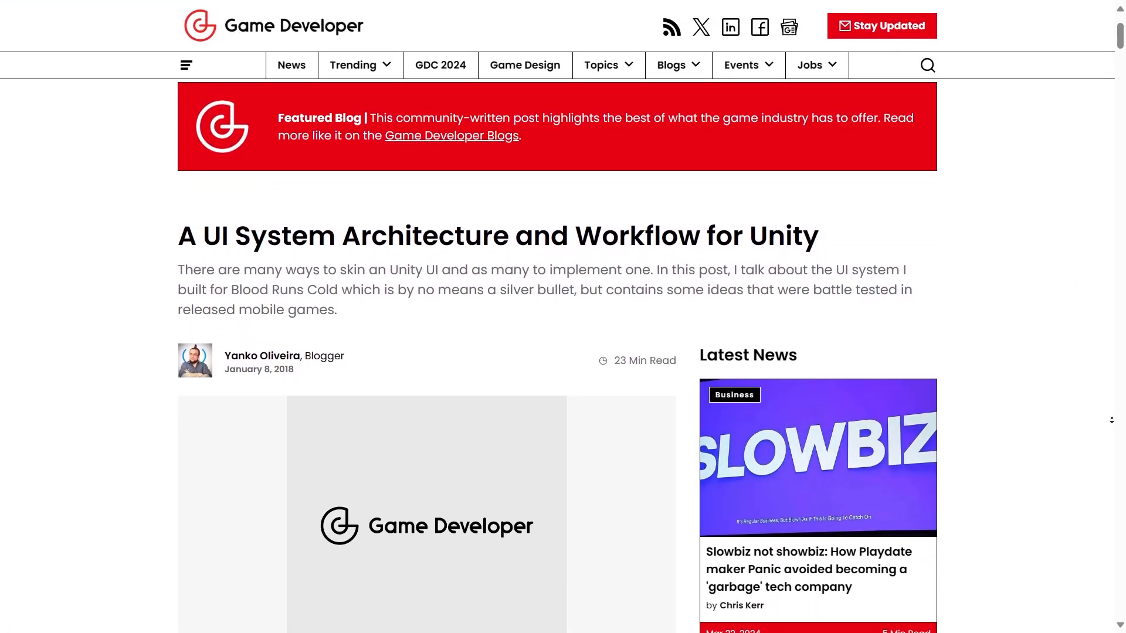
- Read down past the 2019 update and Foreword to the Code Architecture section
scroll(down, 3)
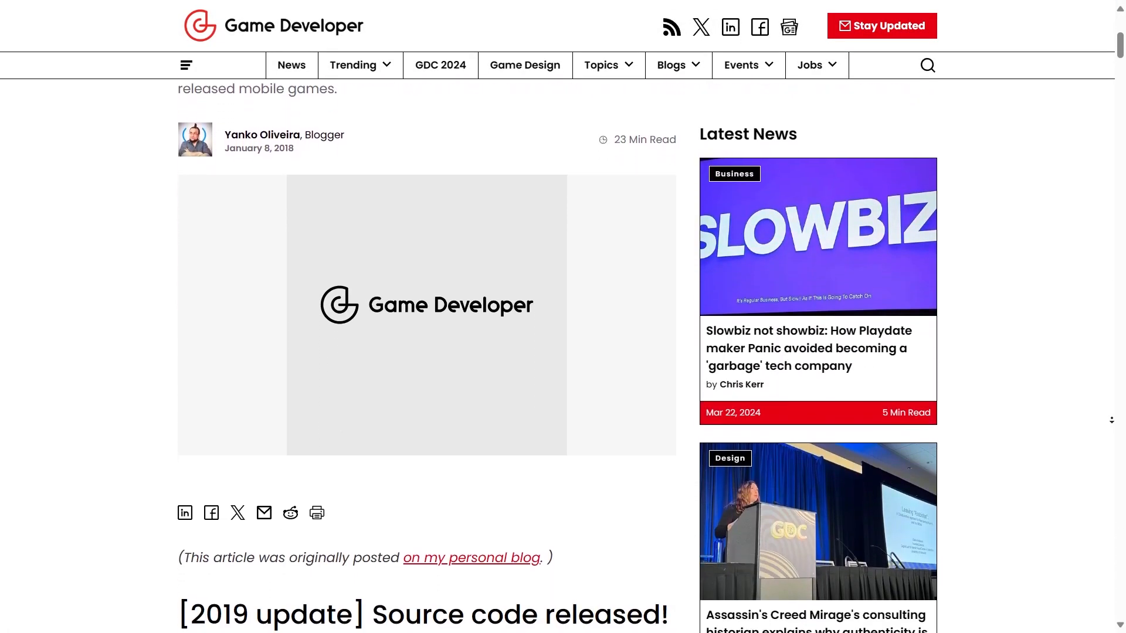
scroll(down, 3)
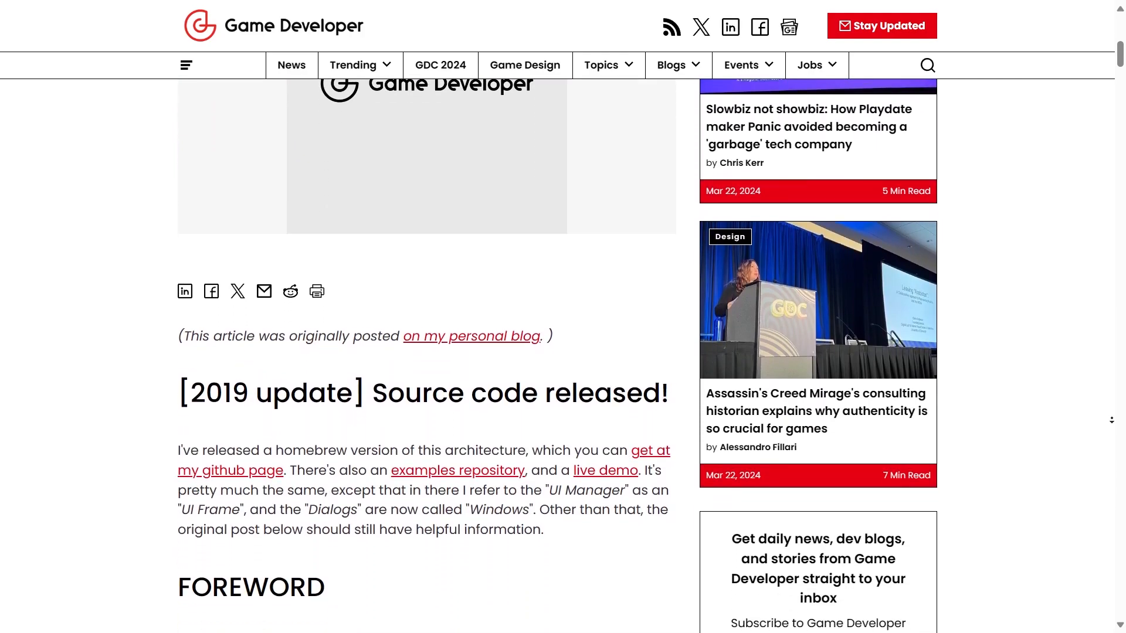
scroll(down, 3)
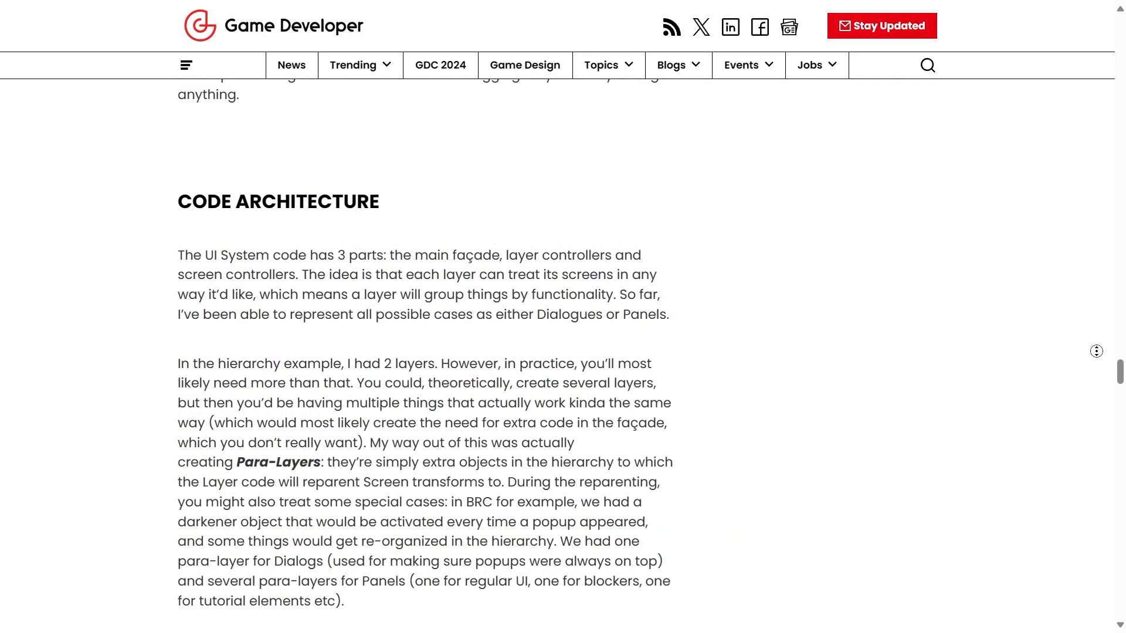
scroll(down, 3)
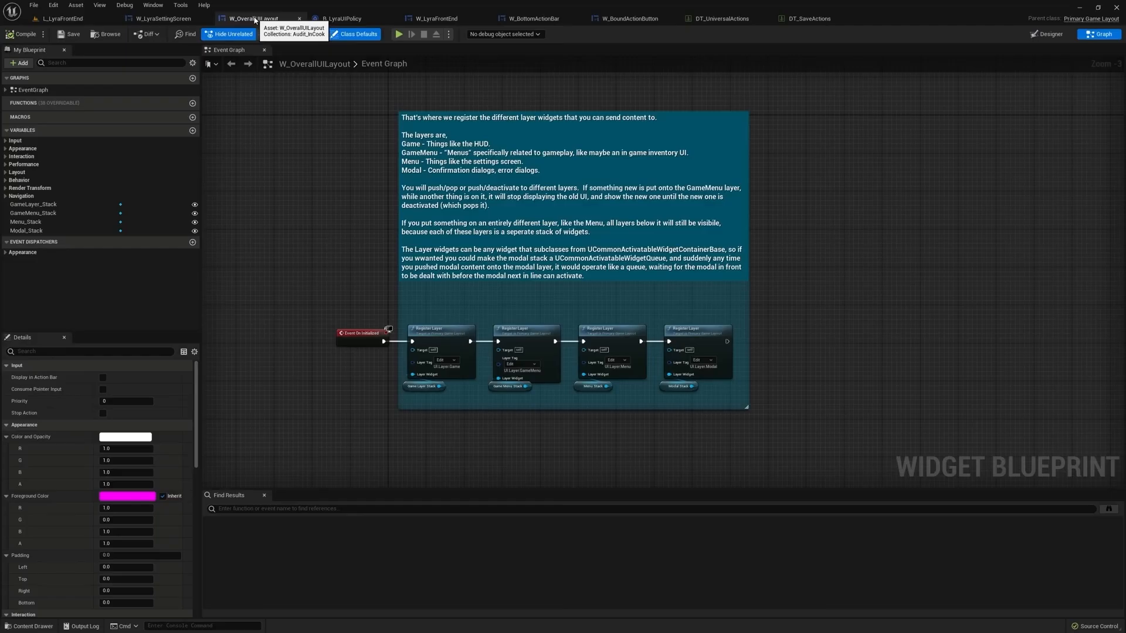
- View W_OverallUILayout's layer stacks in Designer, then play the demo and continue from its main menu
click(1045, 34)
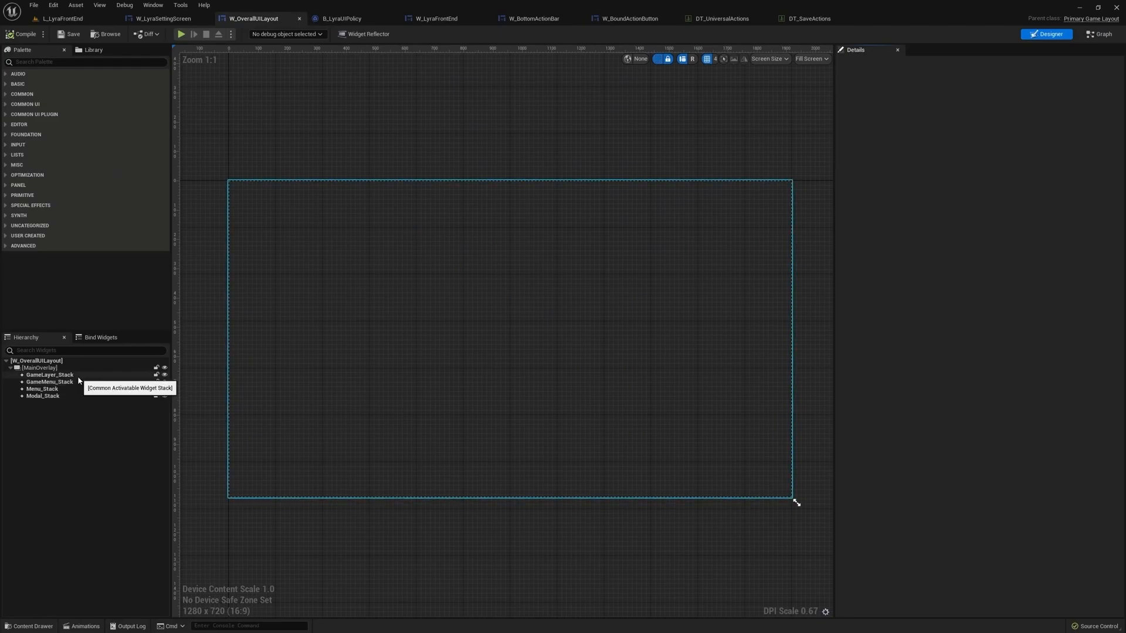
click(180, 34)
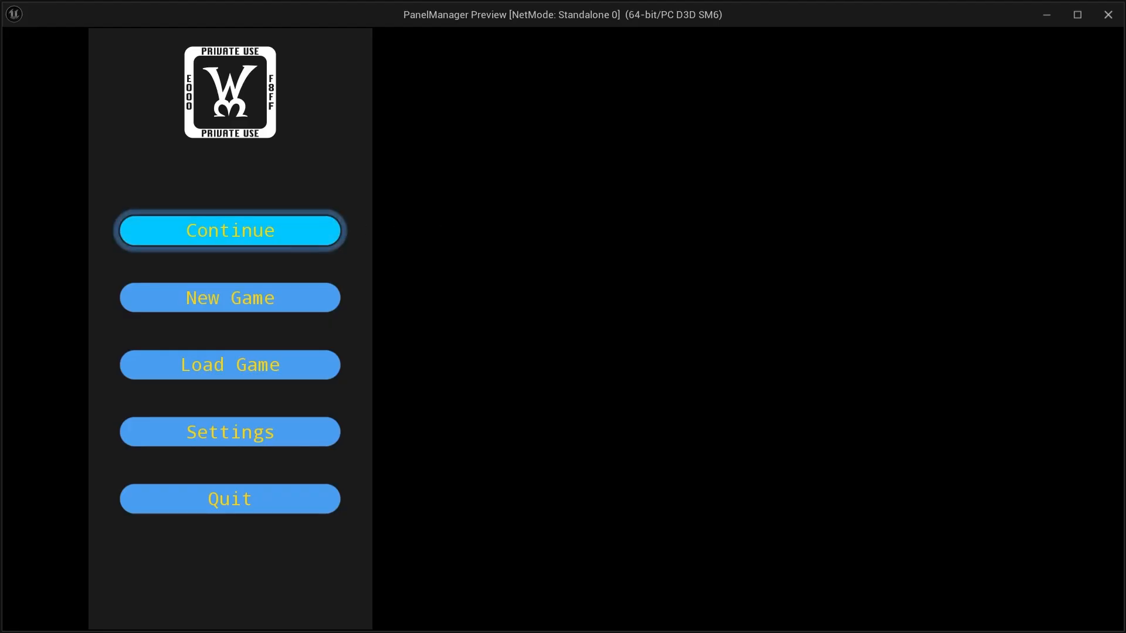
click(229, 231)
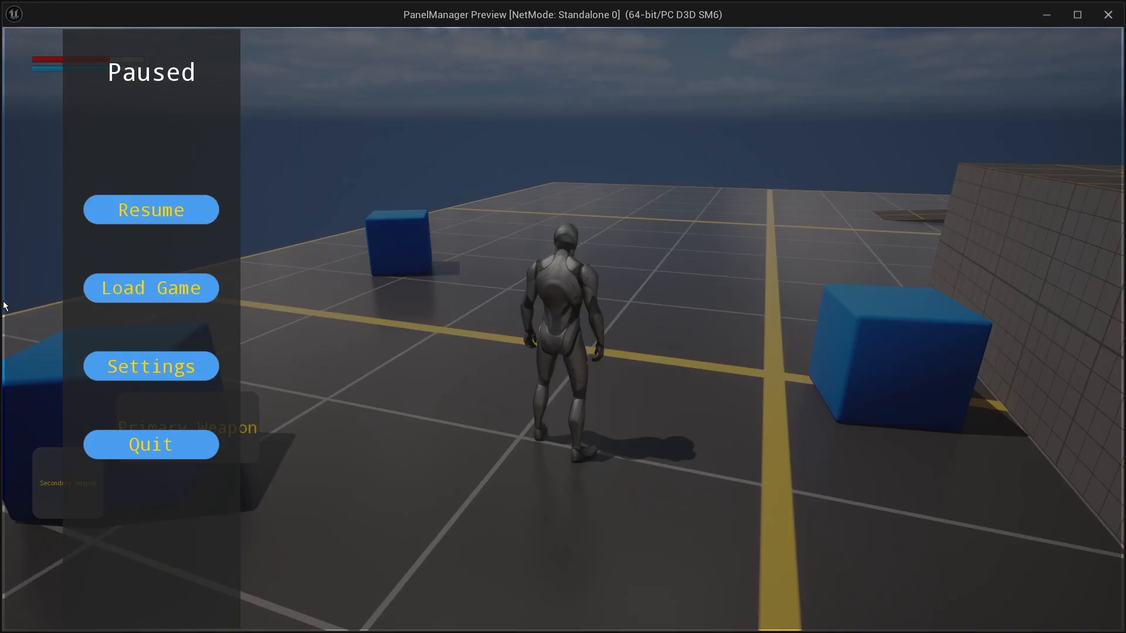
click(151, 365)
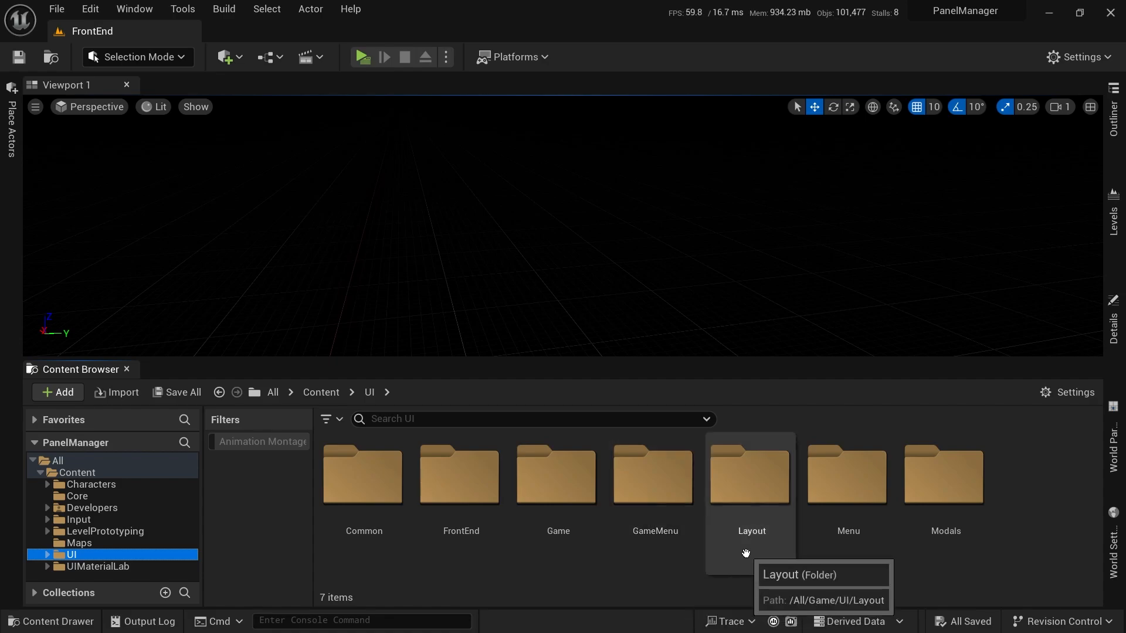
- Start the preview so the Layers debugger lists the Game, Game Menu and Modal widgets
click(362, 56)
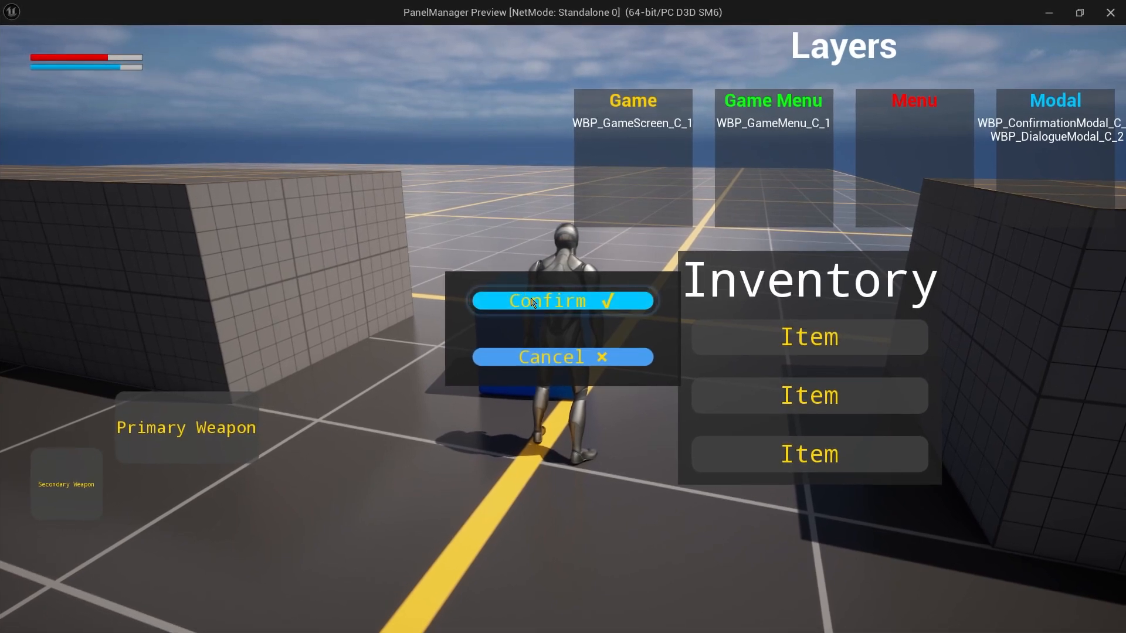
- Confirm the modal dialog, then resume play from the pause menu
click(562, 302)
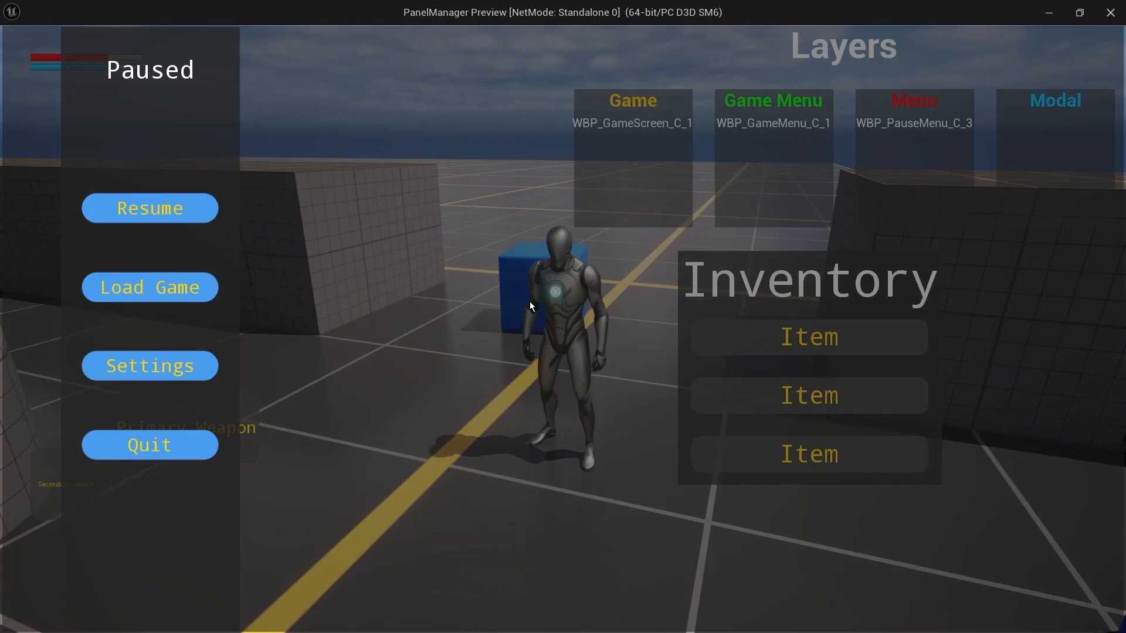
mouse_move(519, 303)
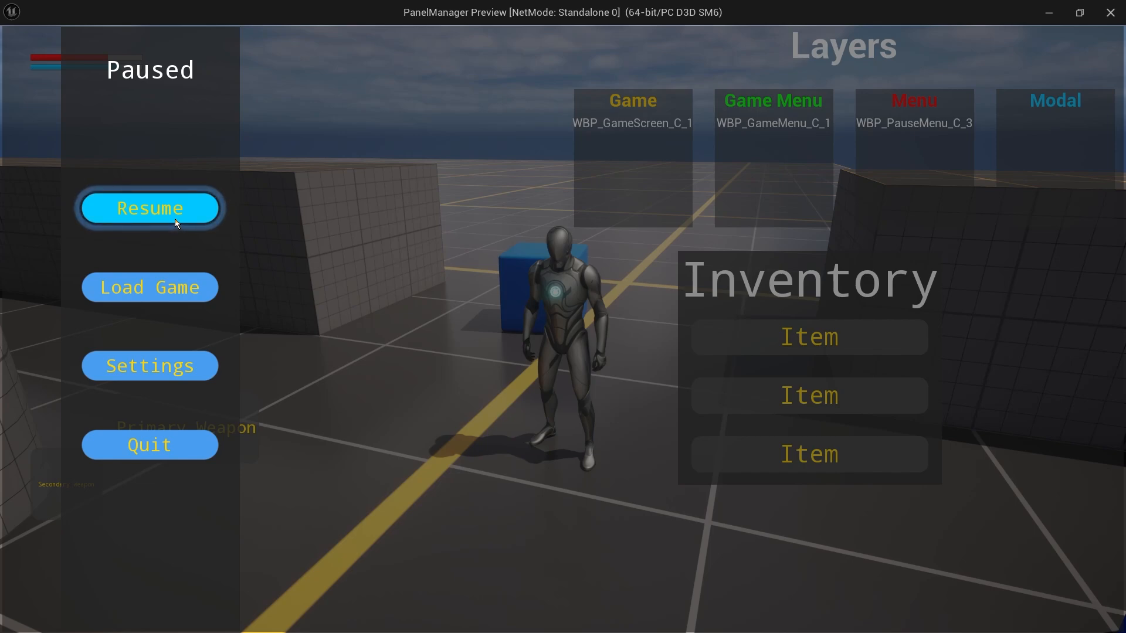
click(149, 208)
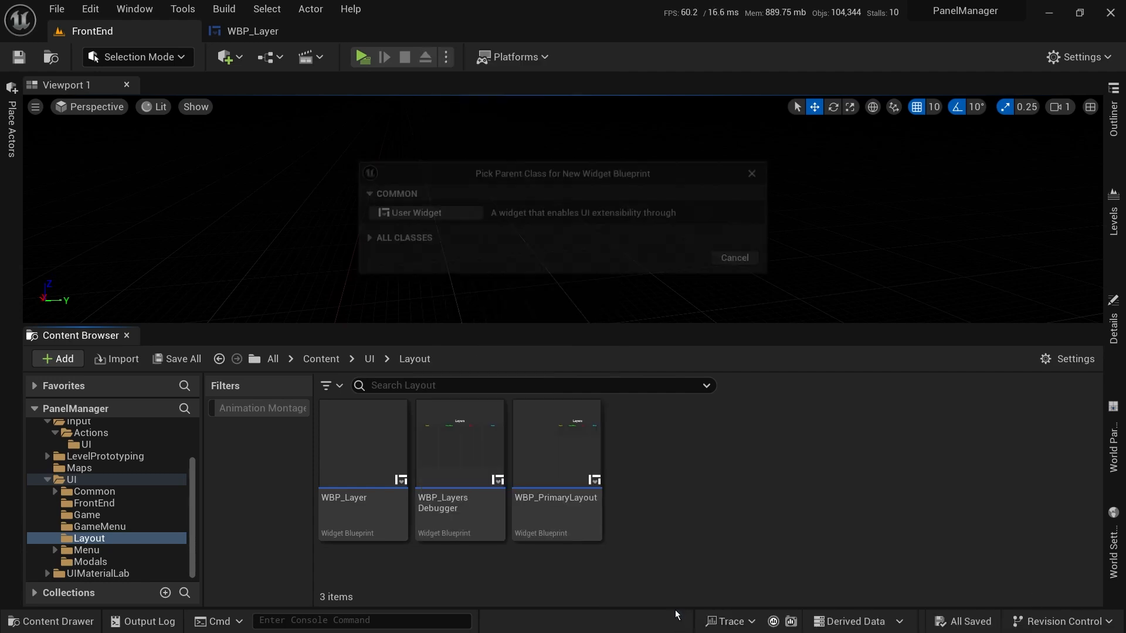
- Bring WBP_Layer into the widget editor, its hierarchy holding only a Border
double_click(363, 442)
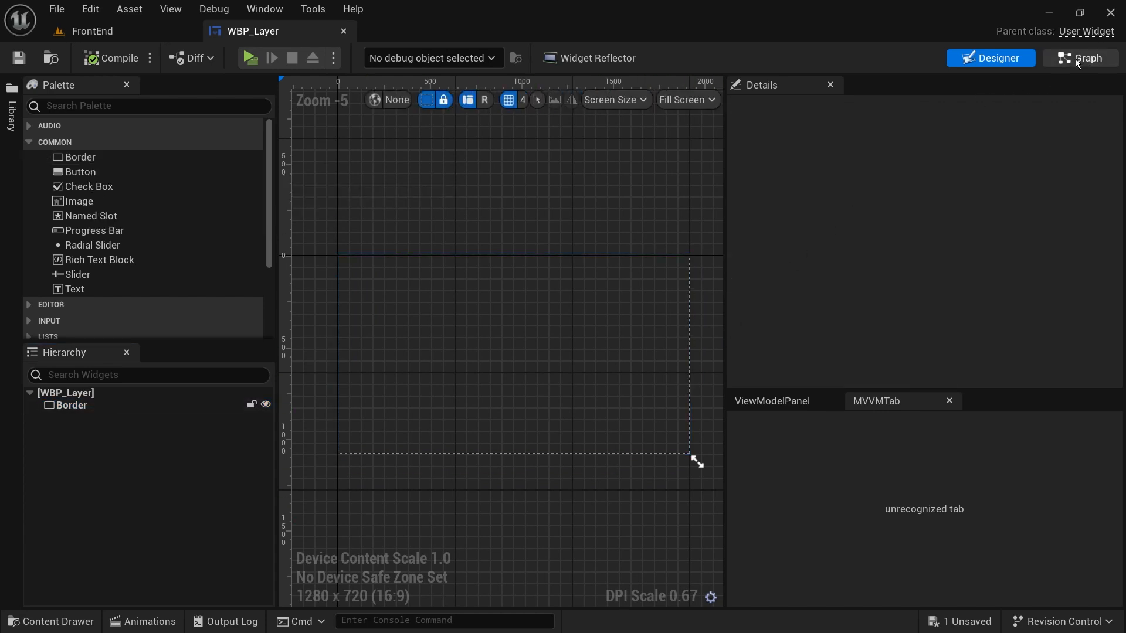
- In WBP_Layer's graph, set Push Content's returned Widget pin type to User Widget
click(1080, 59)
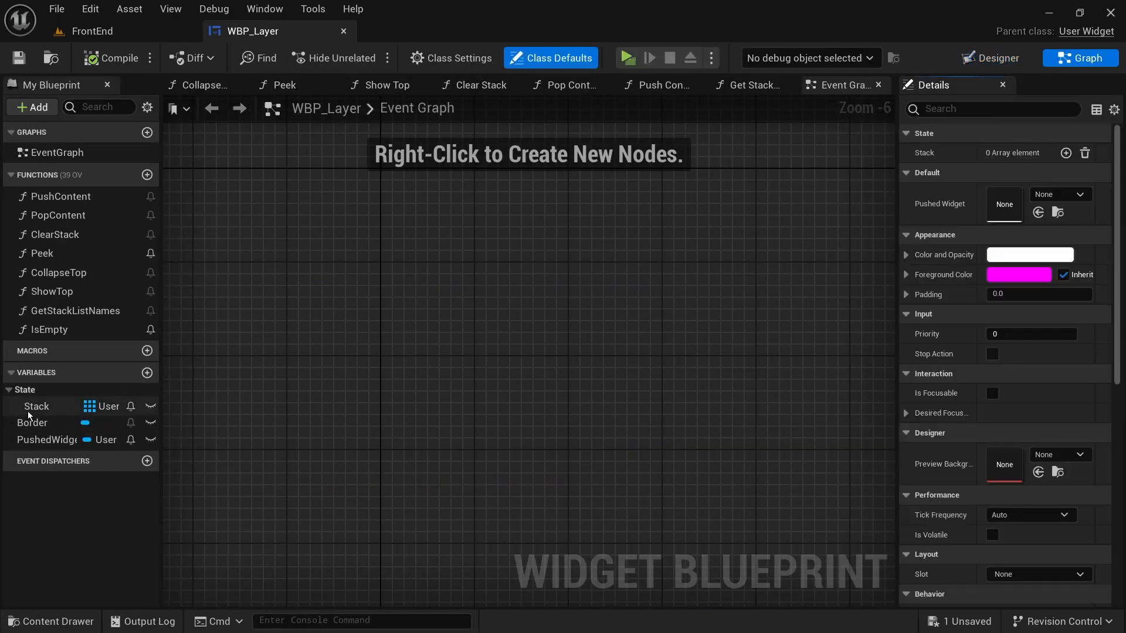
click(36, 406)
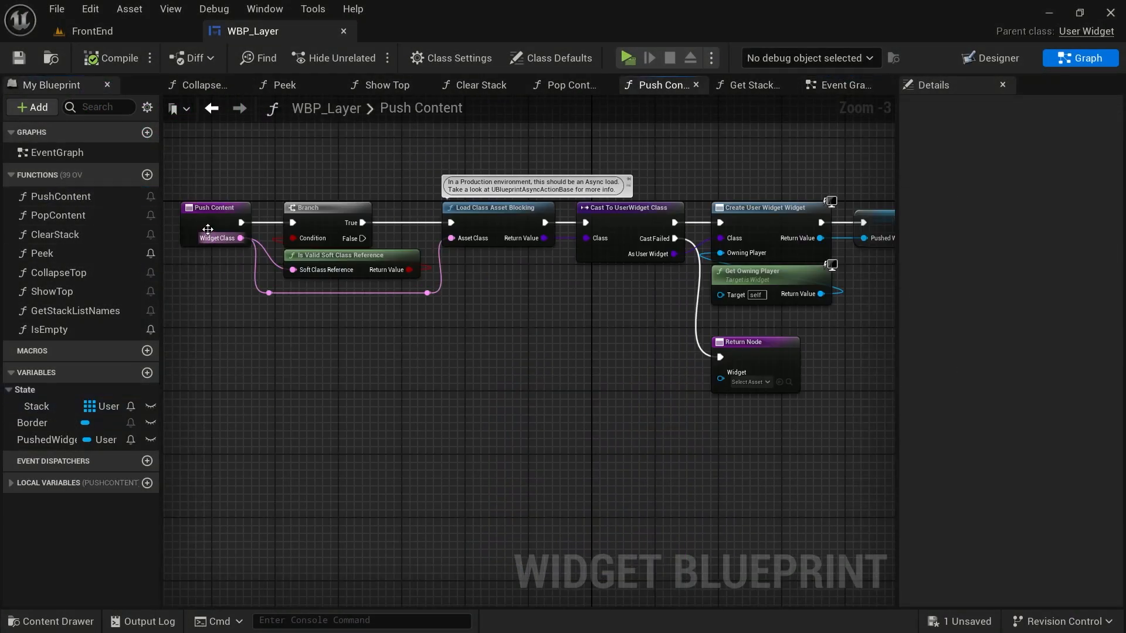
click(214, 208)
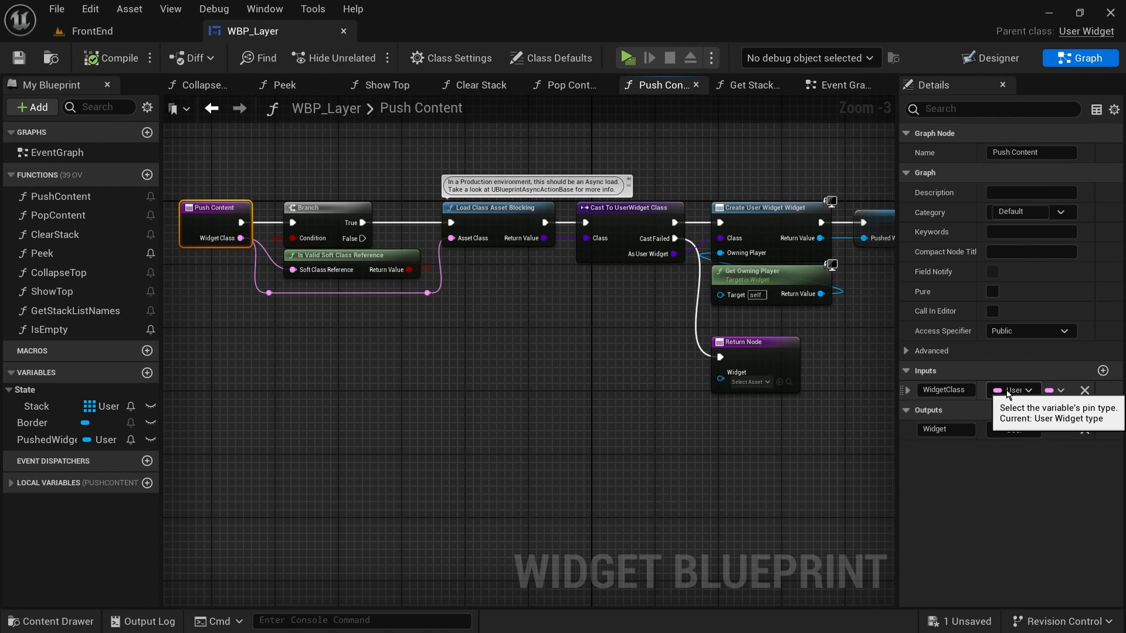
click(1012, 389)
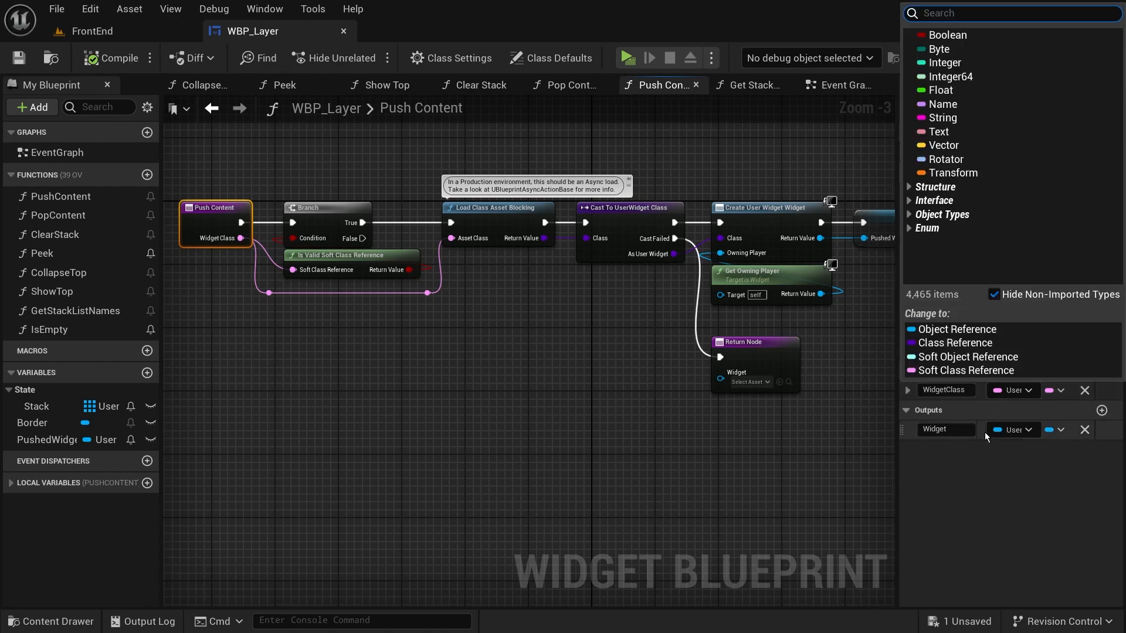
text(user widge)
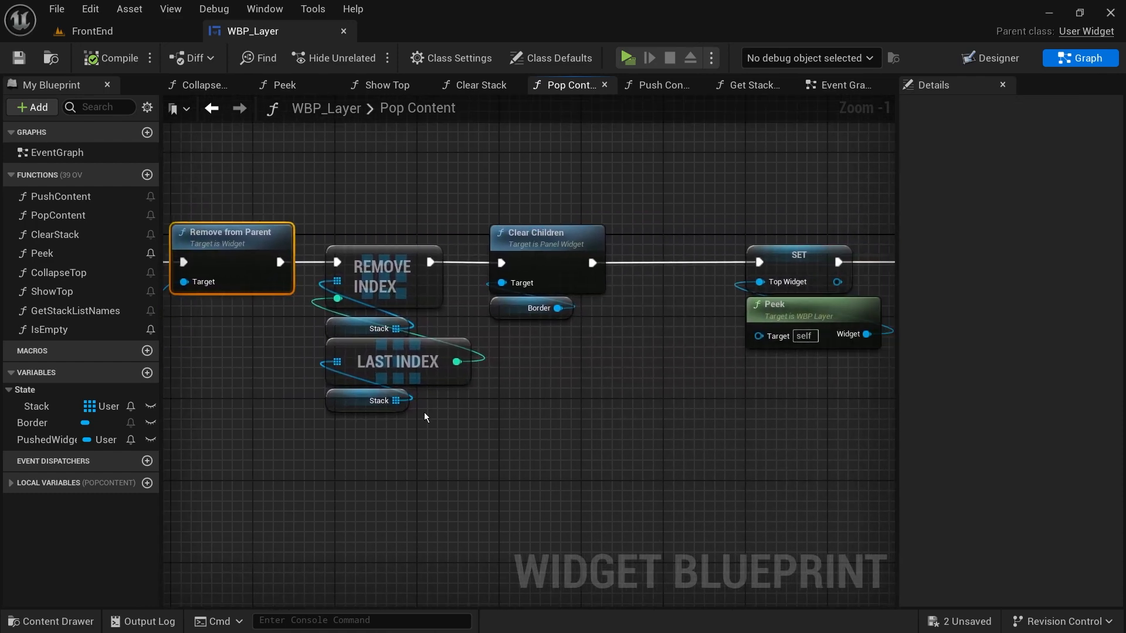
- Review Pop Content's Remove Index and remaining nodes, then move to the Peek function
click(382, 276)
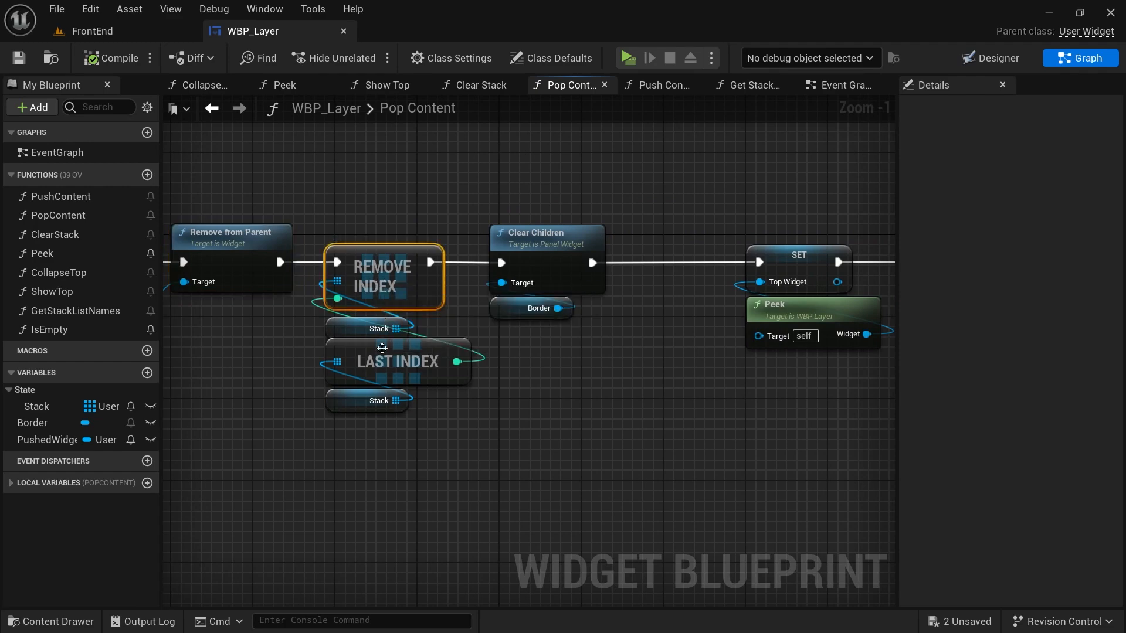
mouse_move(399, 361)
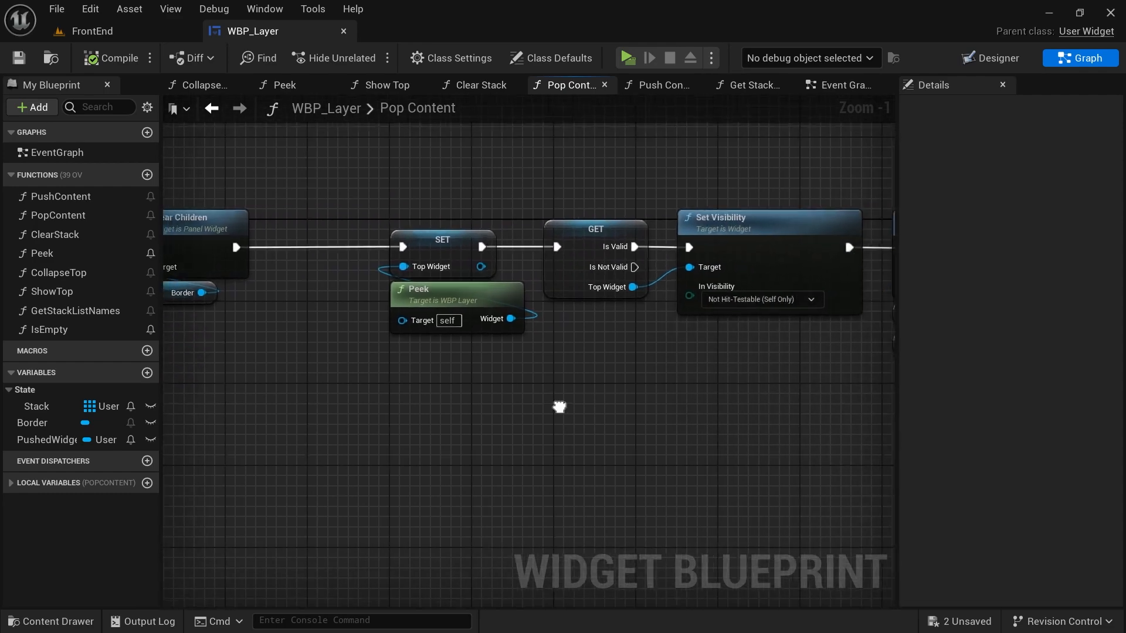
scroll(down, 3)
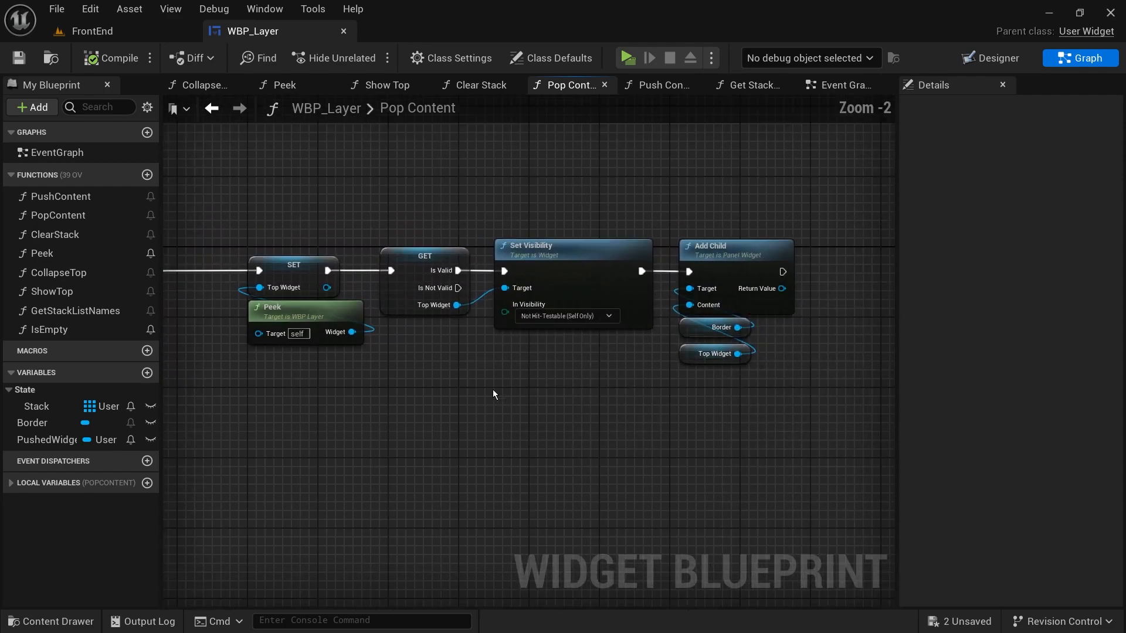
scroll(down, 3)
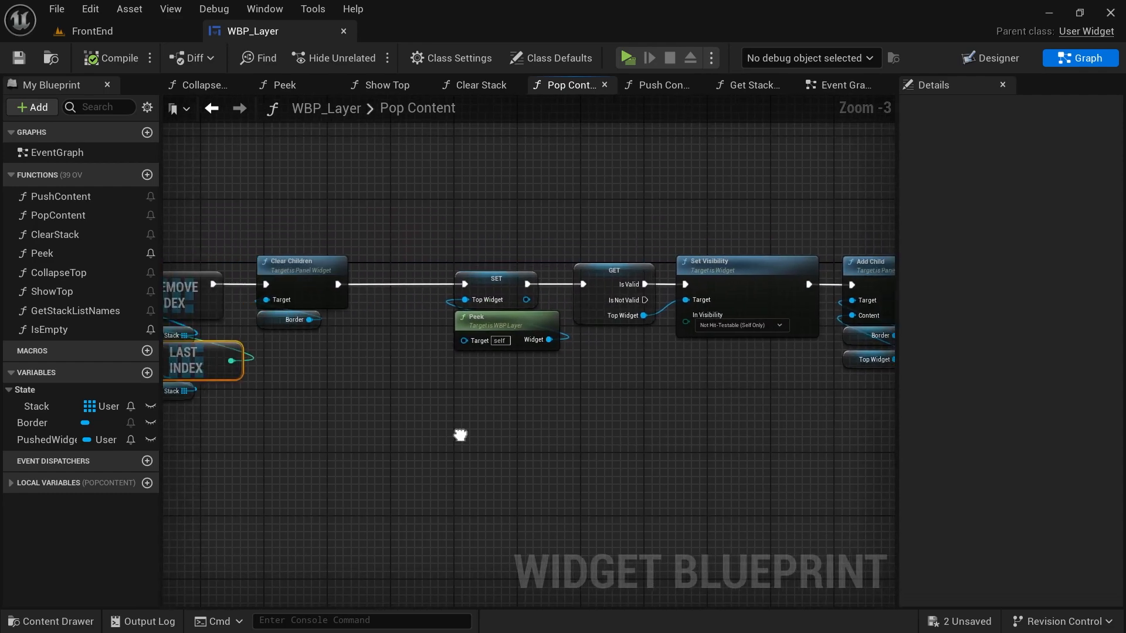
click(286, 85)
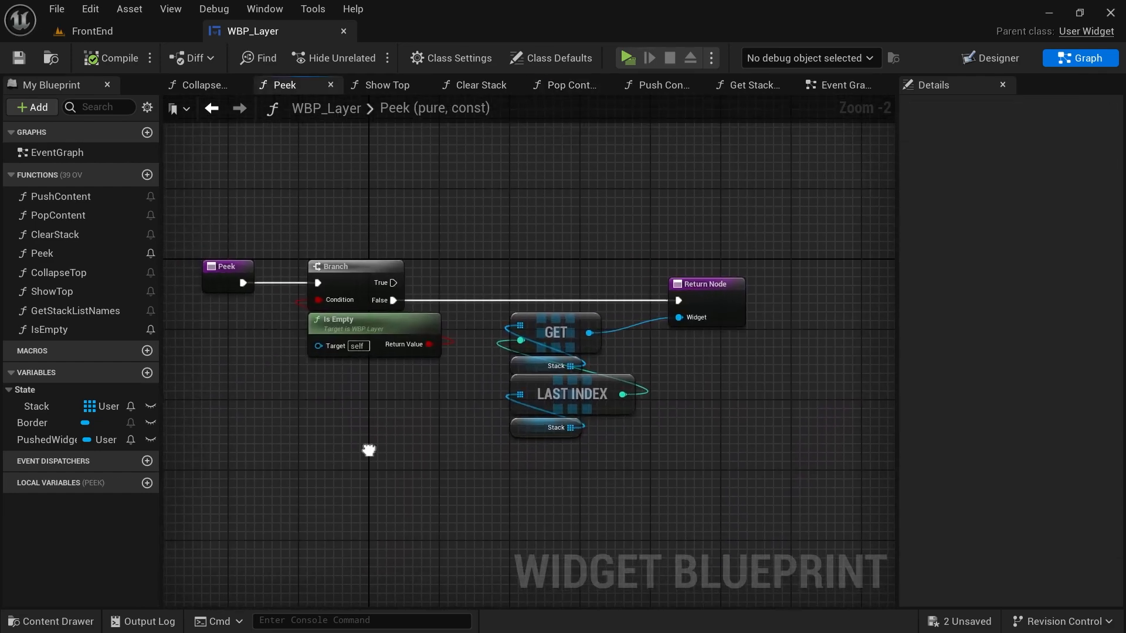
- Check Peek's and Show Top's function settings before bringing up Collapse Top
click(226, 266)
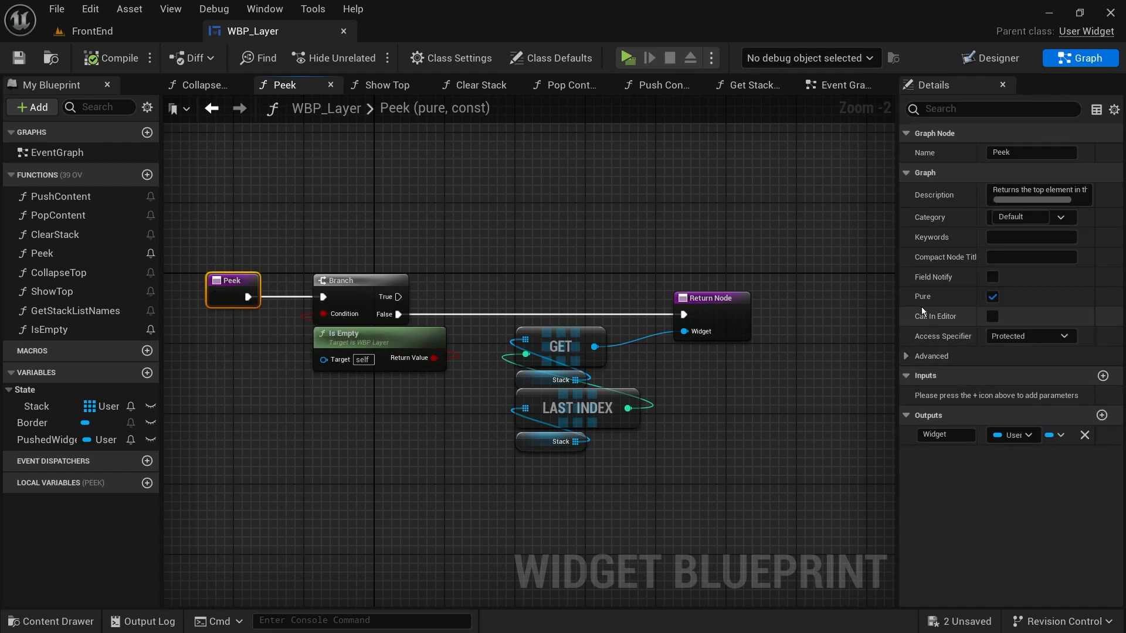
click(930, 355)
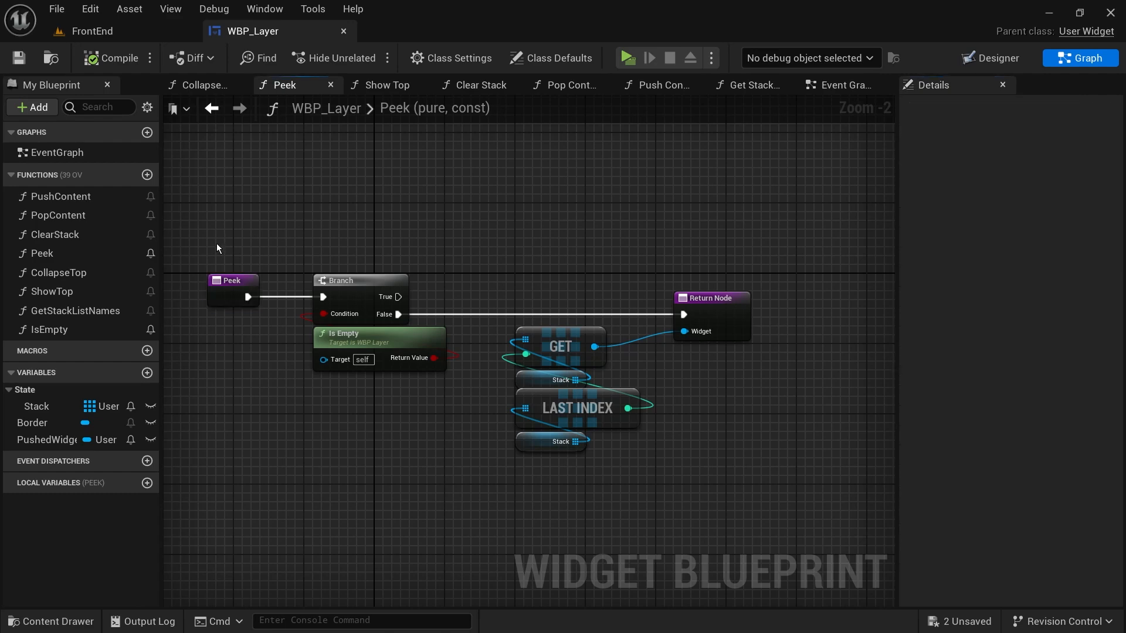
click(52, 292)
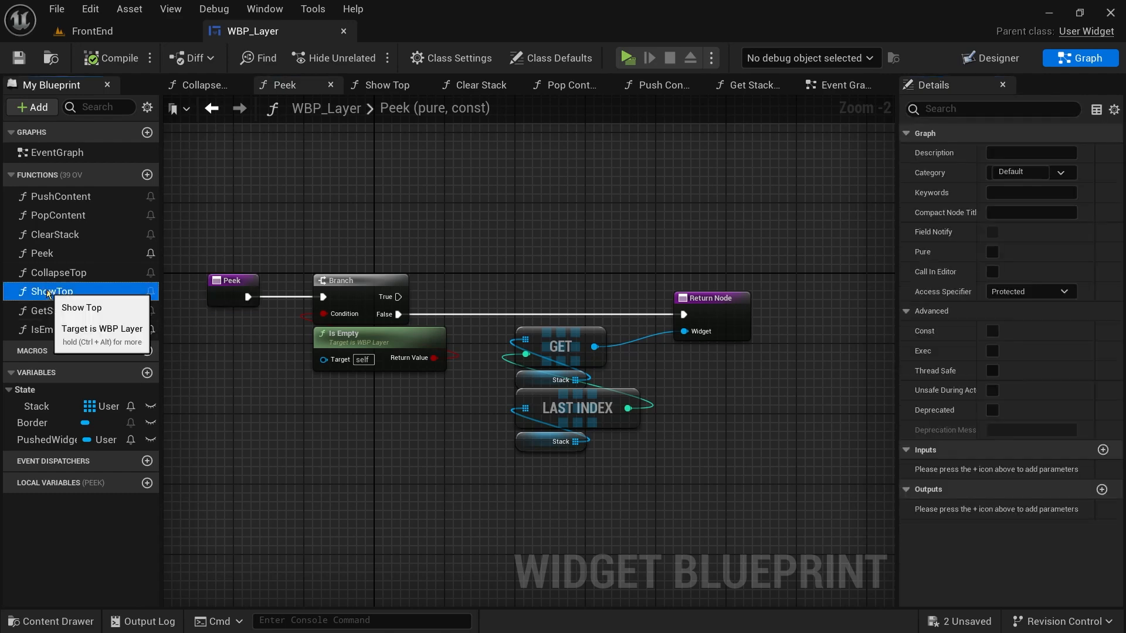
click(57, 272)
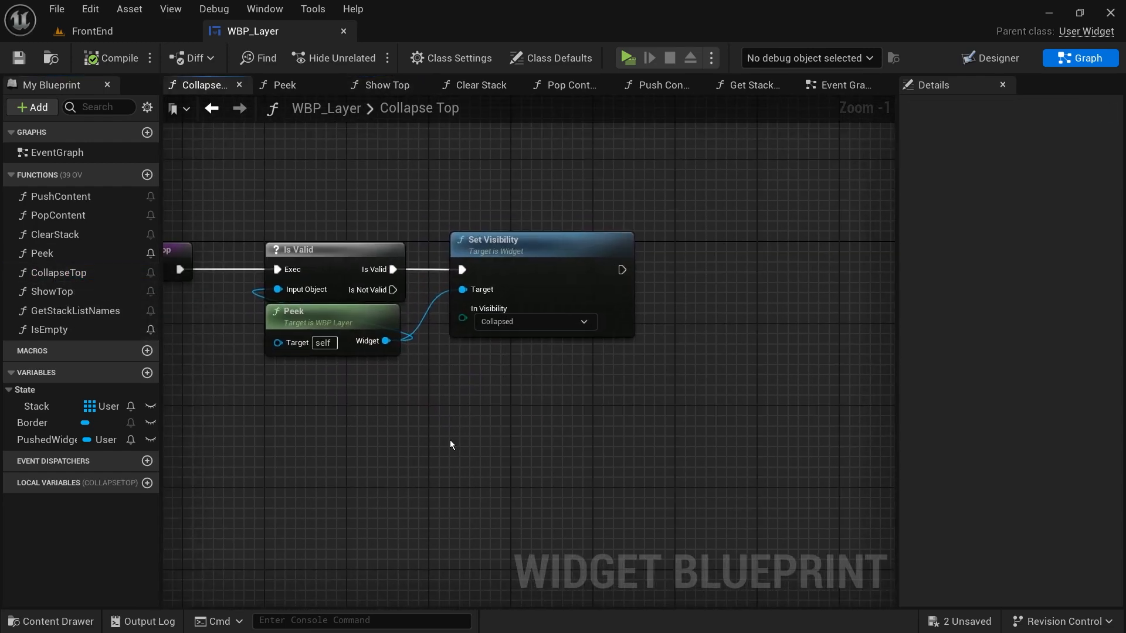
- Set the Stack variable's type to an array of User Widget references
click(37, 406)
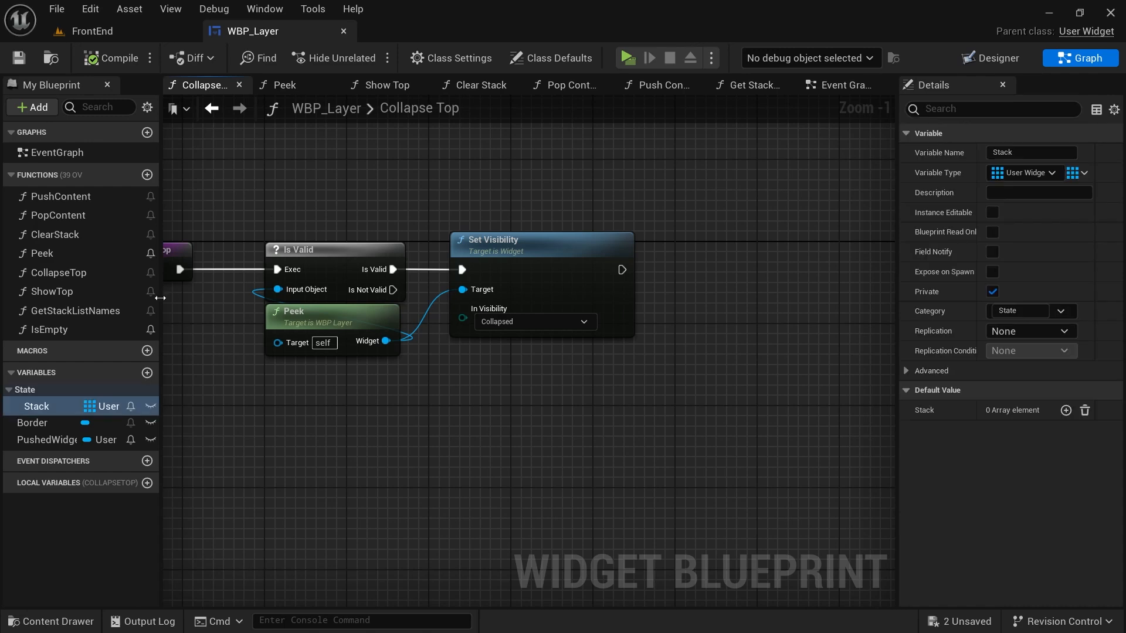
double_click(37, 406)
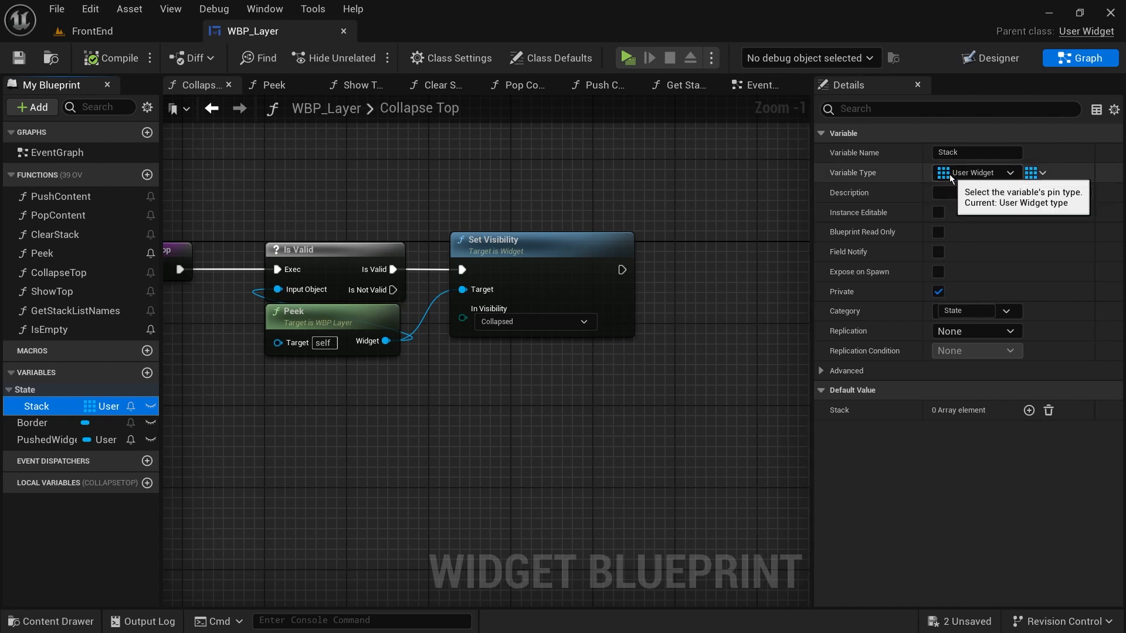
click(977, 172)
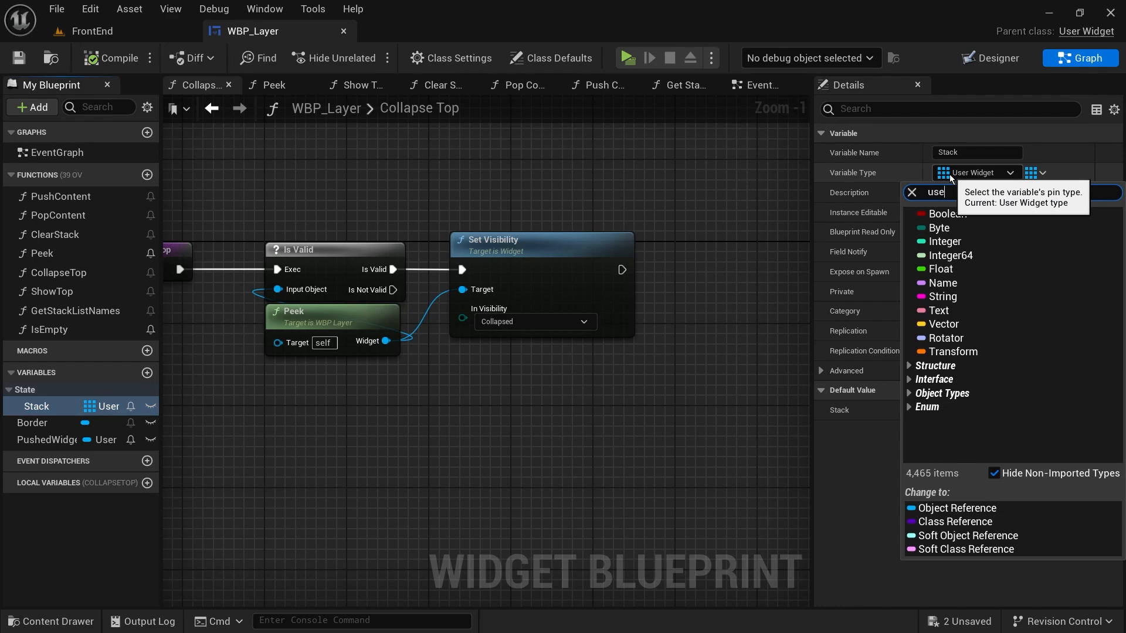
text(user widget)
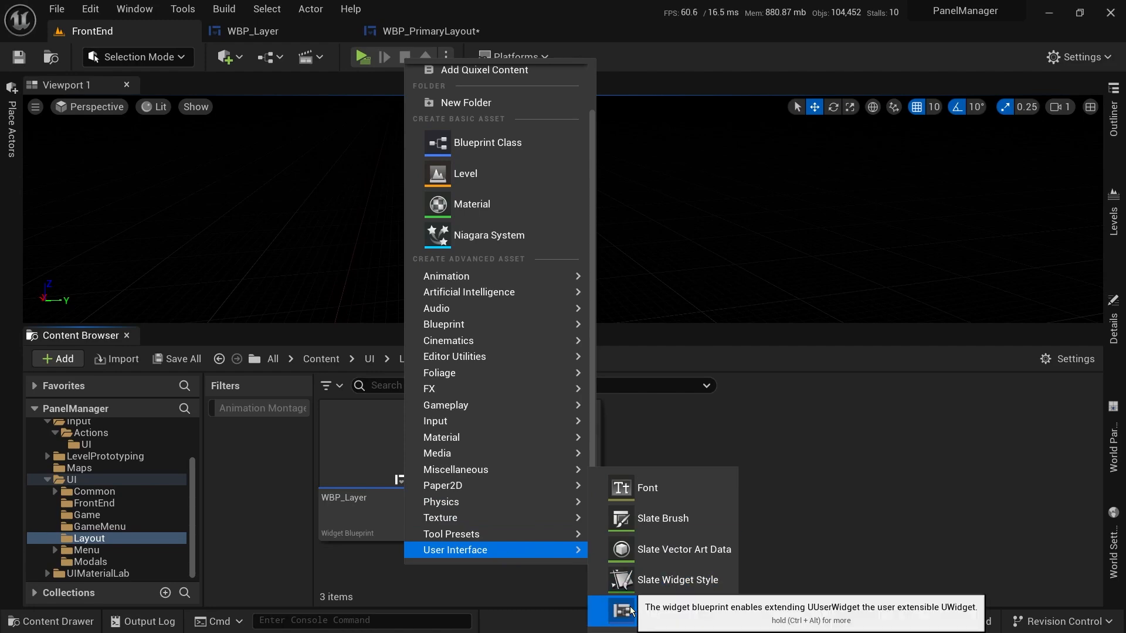
- Create the WBP_PrimaryLayout widget blueprint and select its root Overlay
click(621, 610)
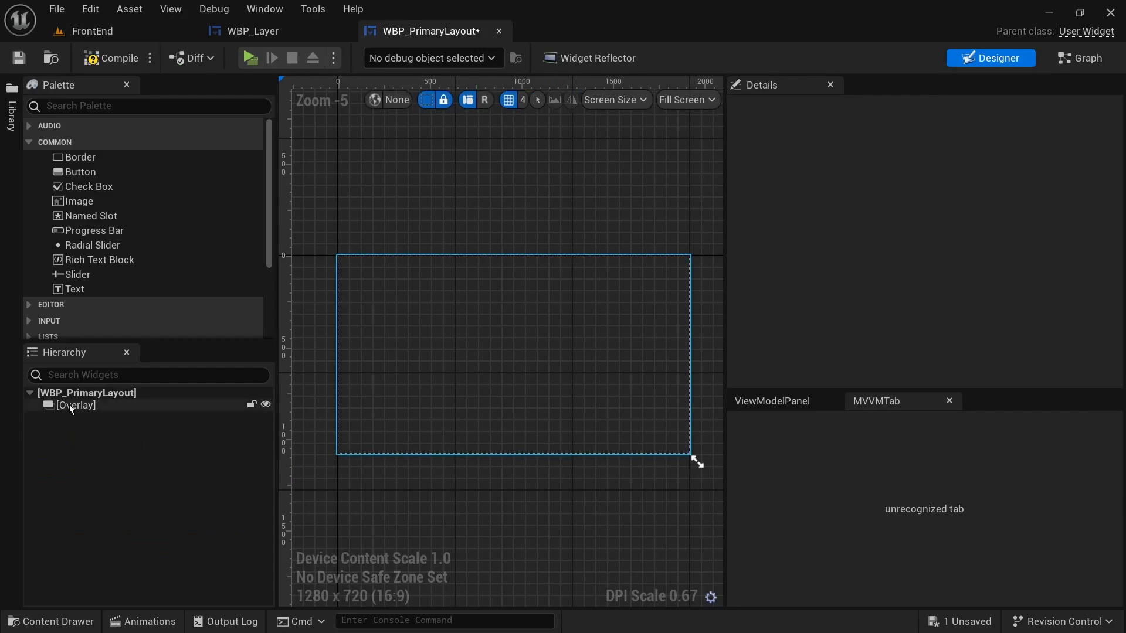
click(75, 404)
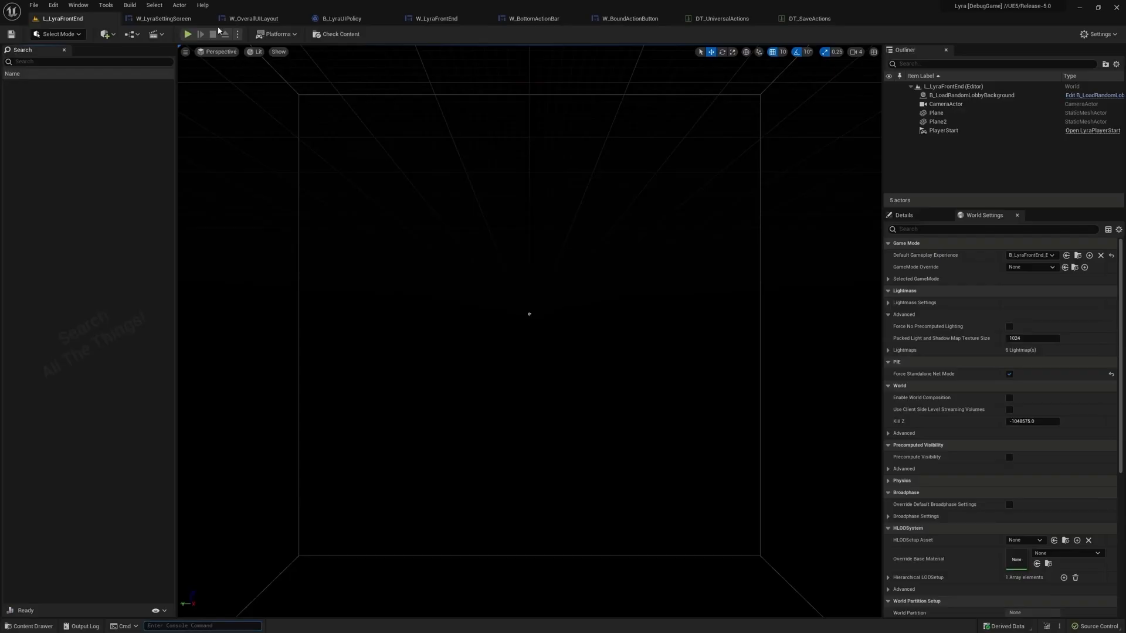
- Compare Lyra's W_OverallUILayout GameLayer_Stack, then launch the game preview
click(251, 18)
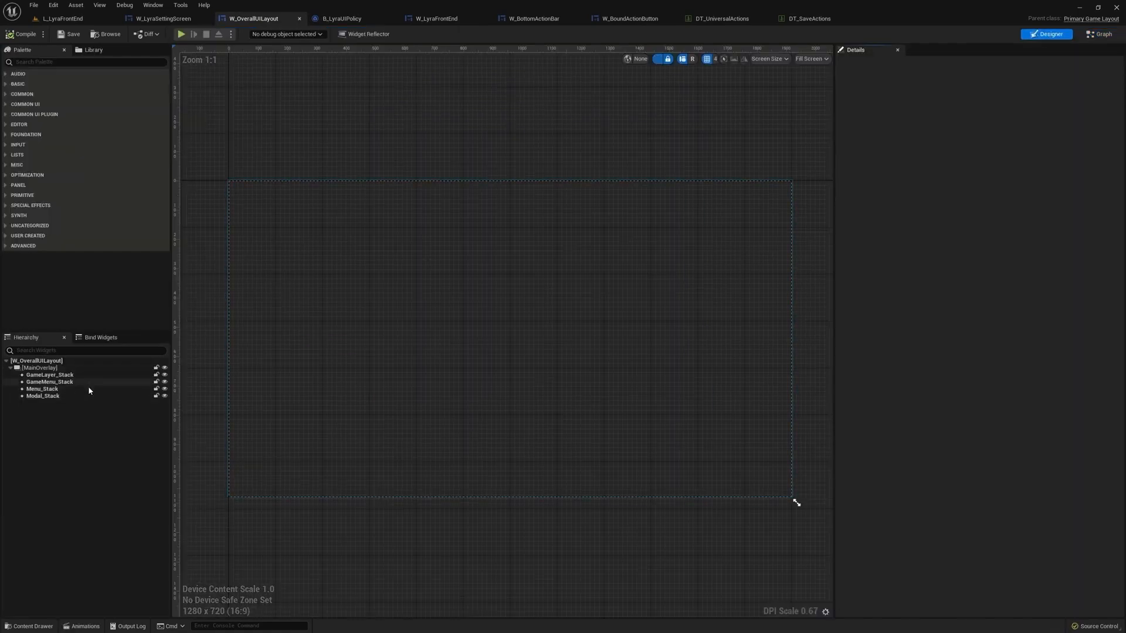
click(50, 376)
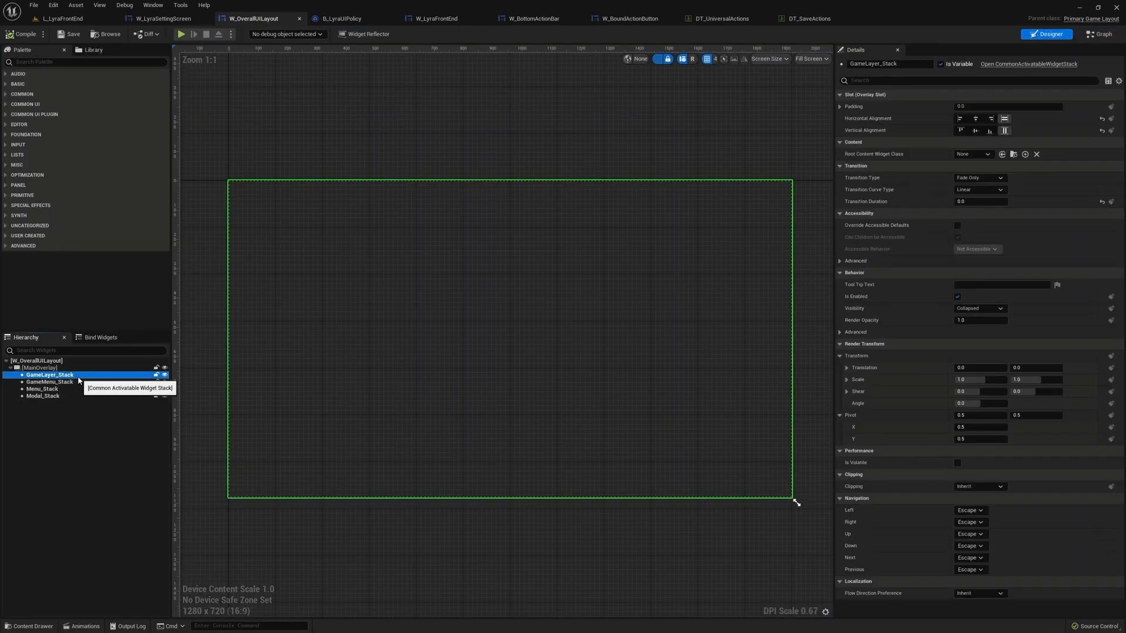
click(181, 34)
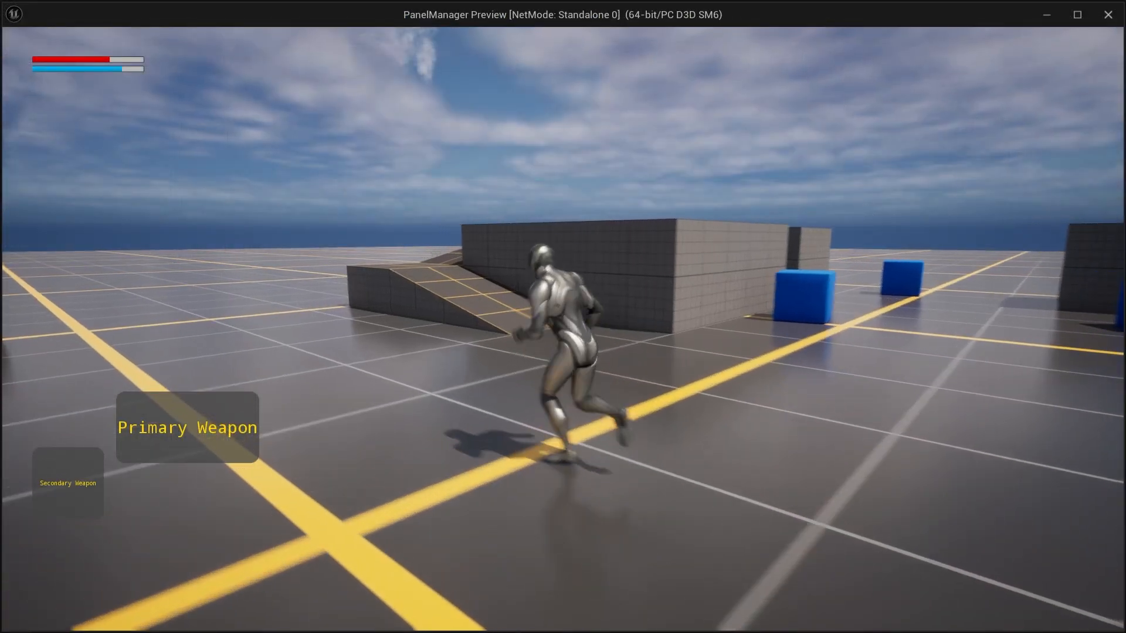
- Pause the game with Escape, bring up the quit confirmation and cancel it
key(Escape)
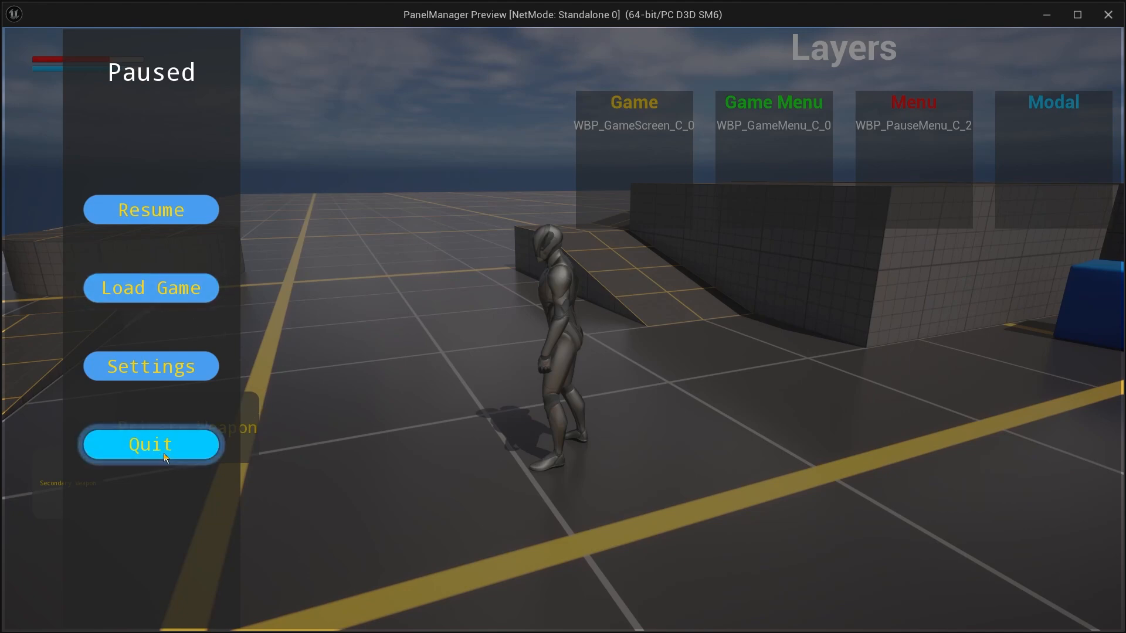
click(151, 444)
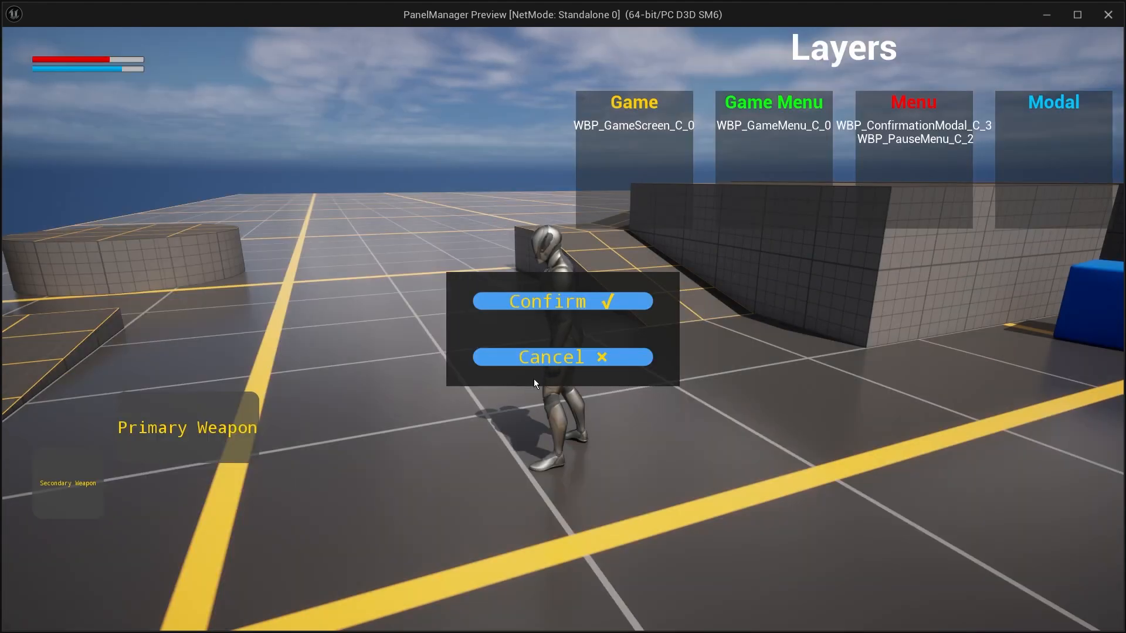
click(562, 357)
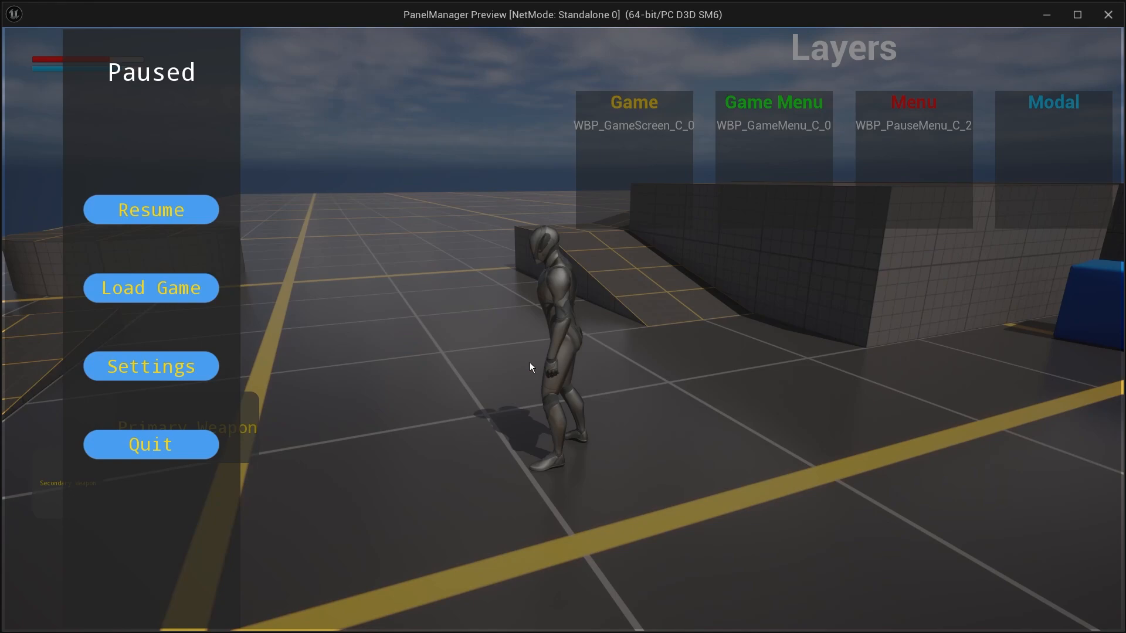
- Use the pause menu buttons again and quit the play session from Quit
click(151, 209)
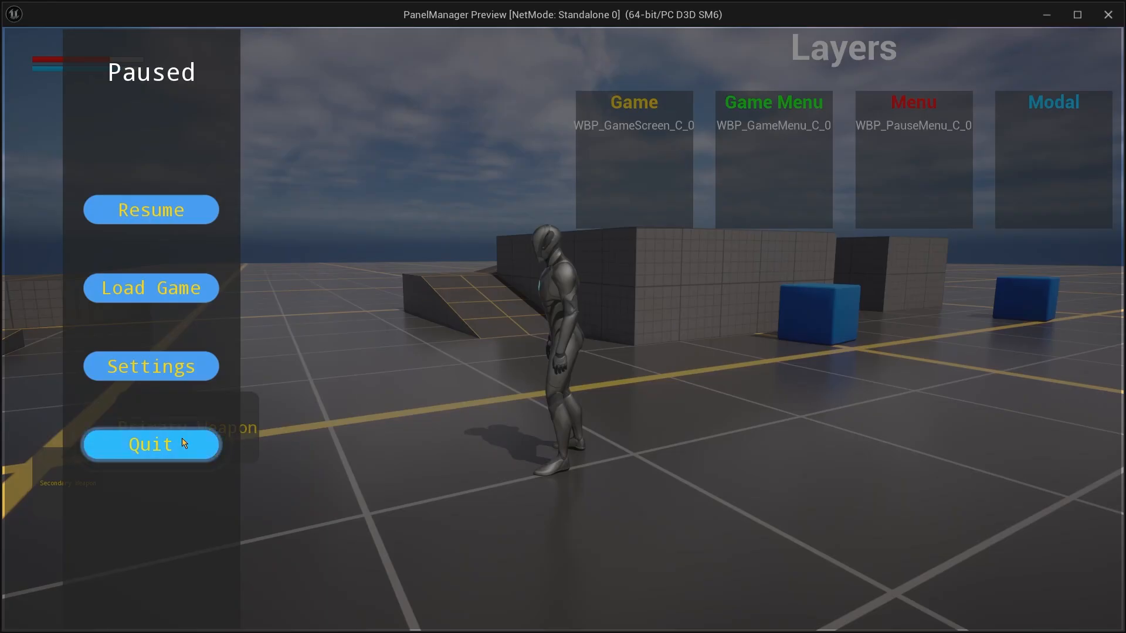
click(151, 443)
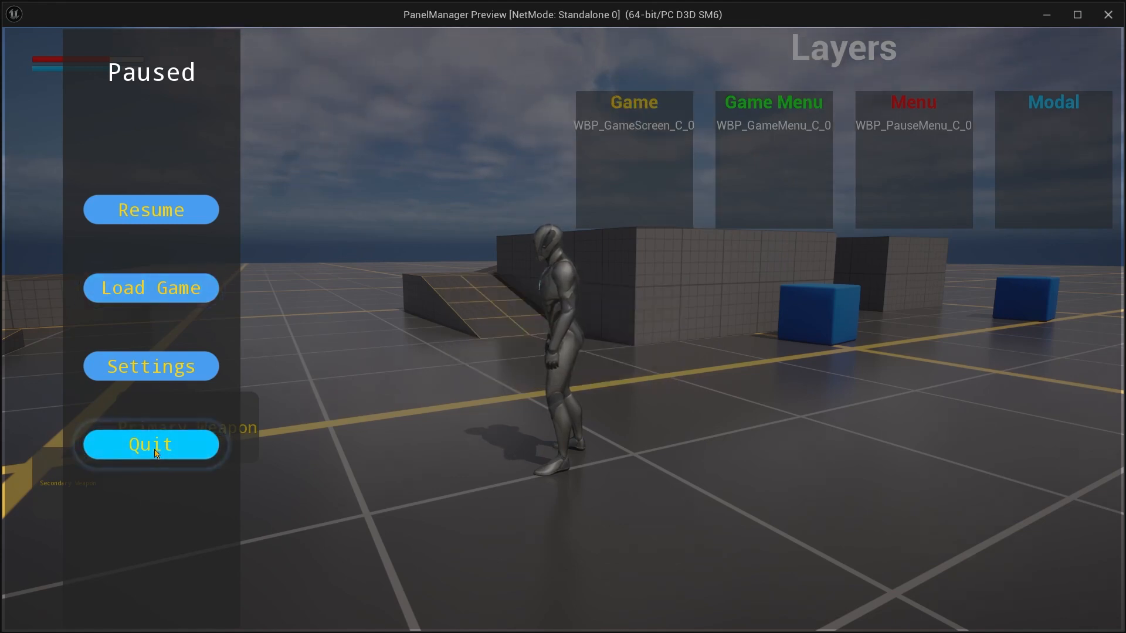
click(151, 443)
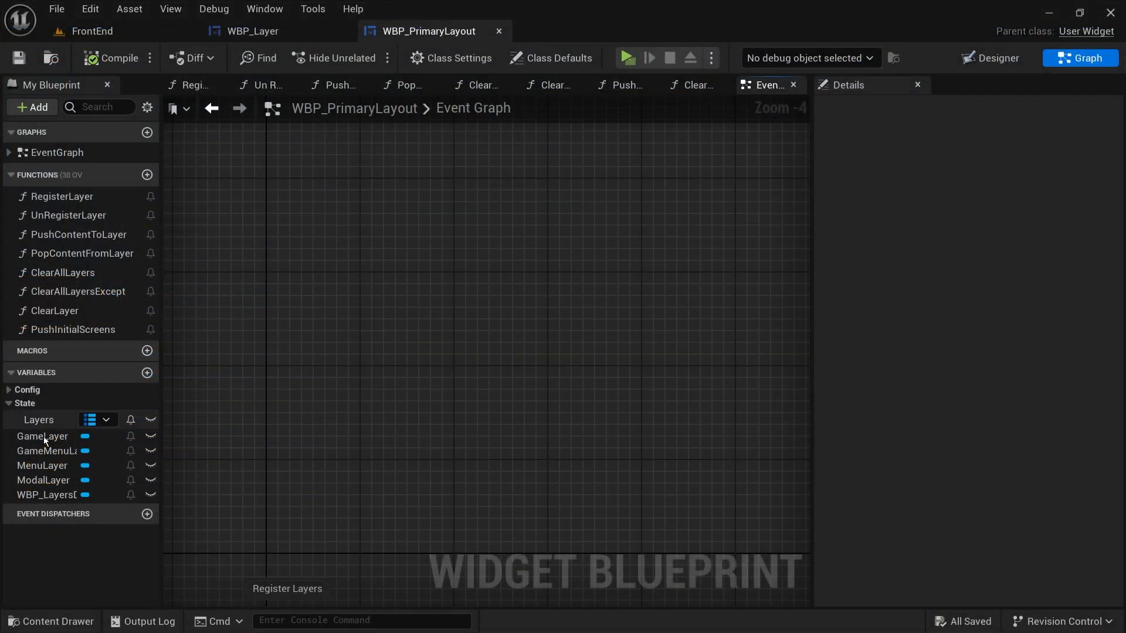
- Select the Layers variable and search 'gameplay' for its map key type
click(39, 420)
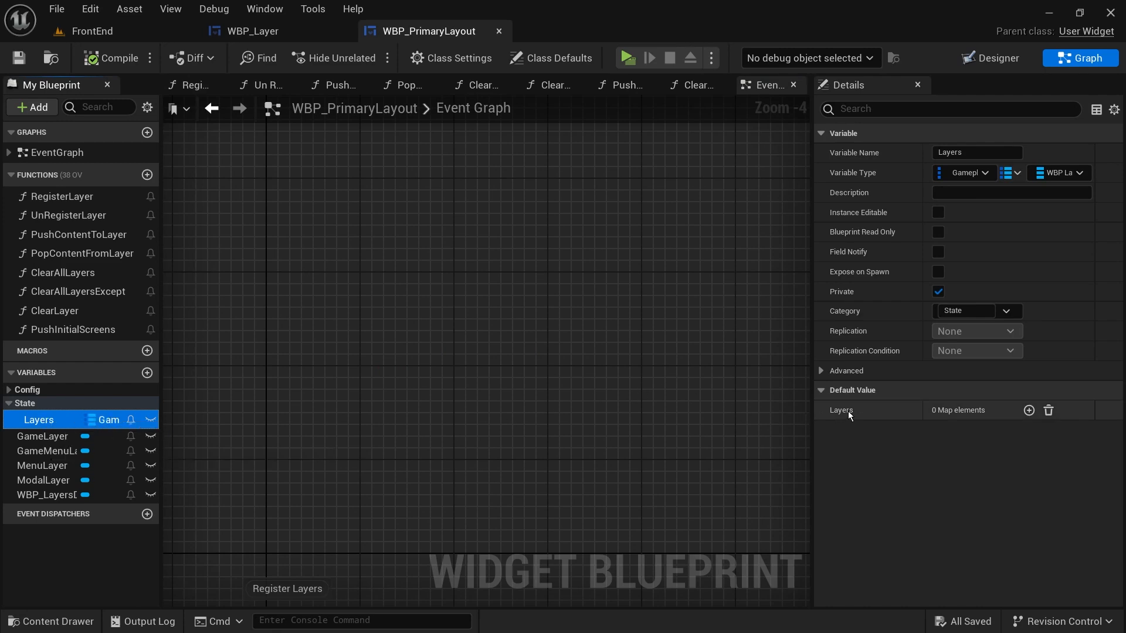
mouse_move(964, 173)
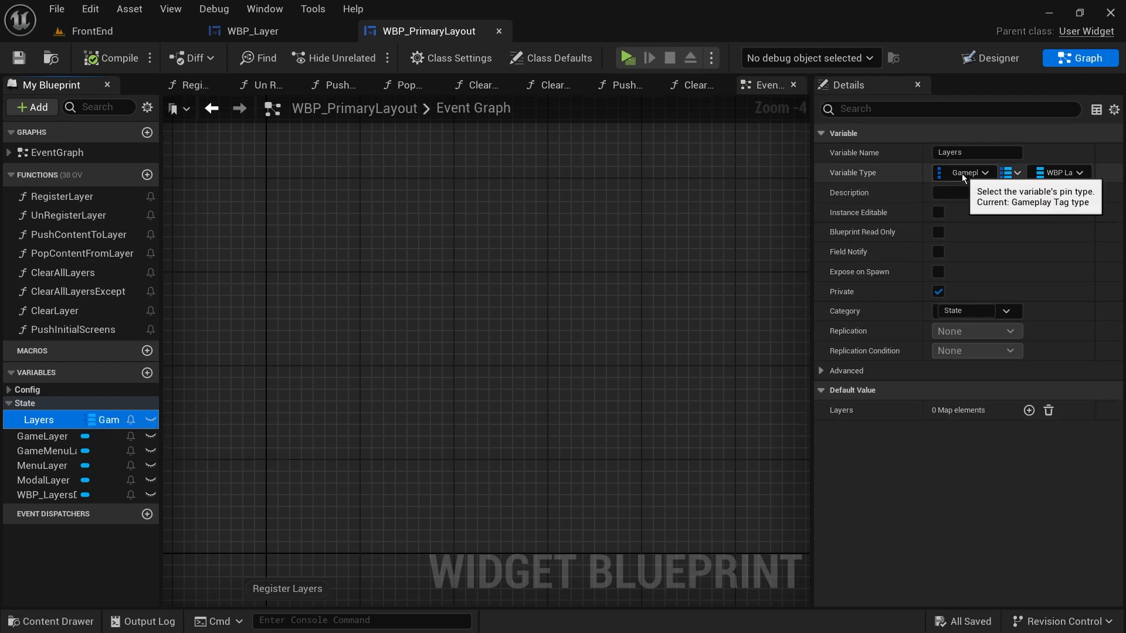
click(964, 172)
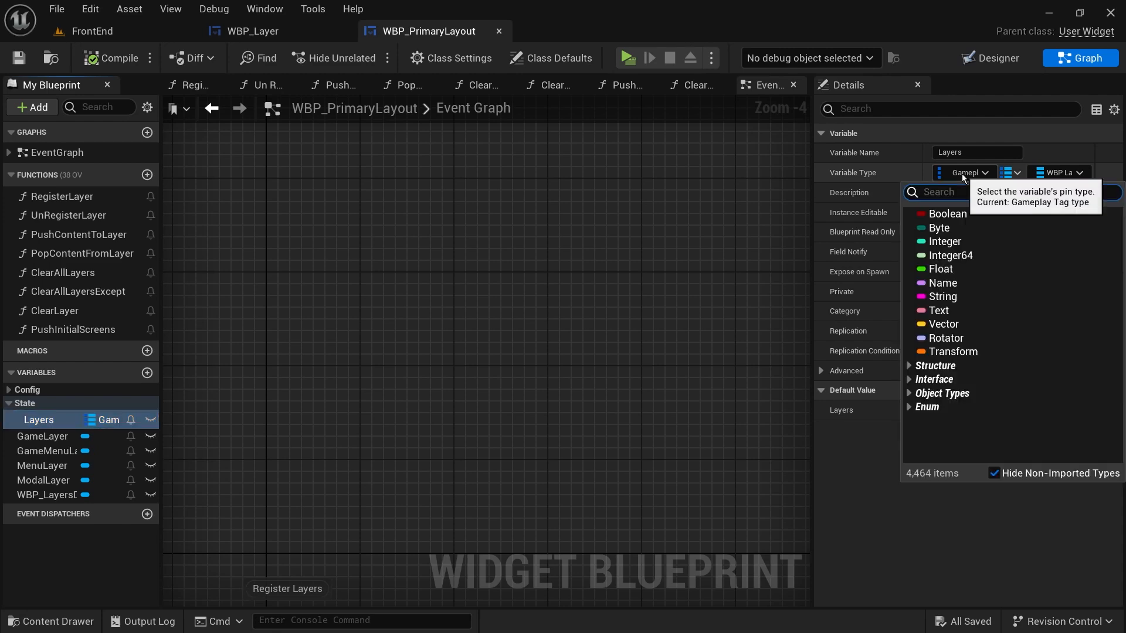
text(gameplay)
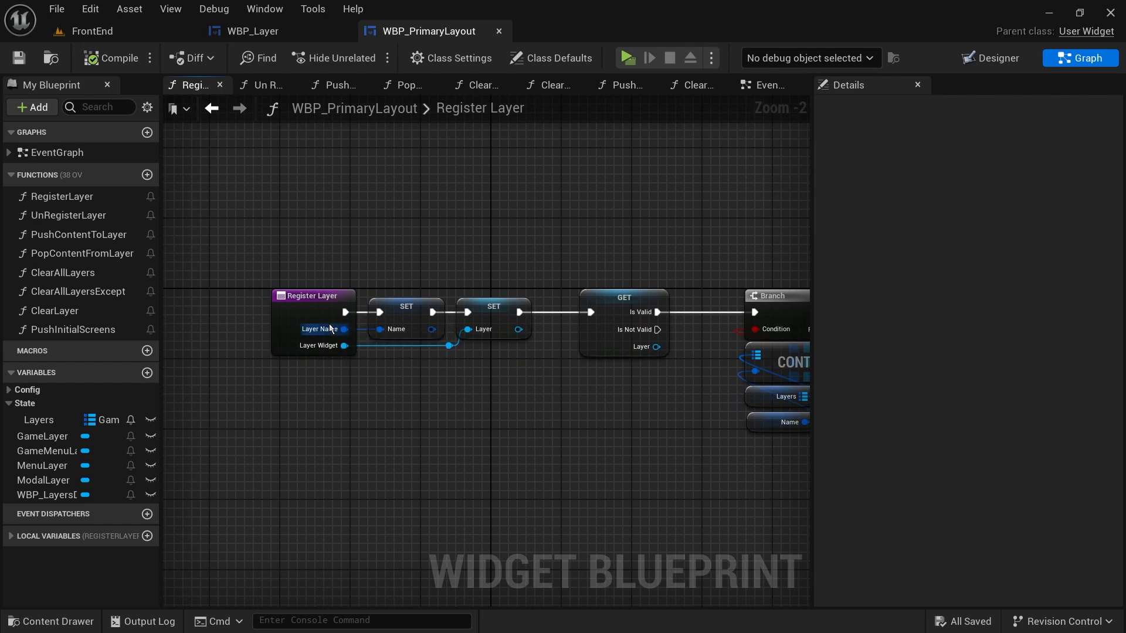
- Inspect Register Layer's inputs, then switch to the Un Register Layer graph
click(313, 295)
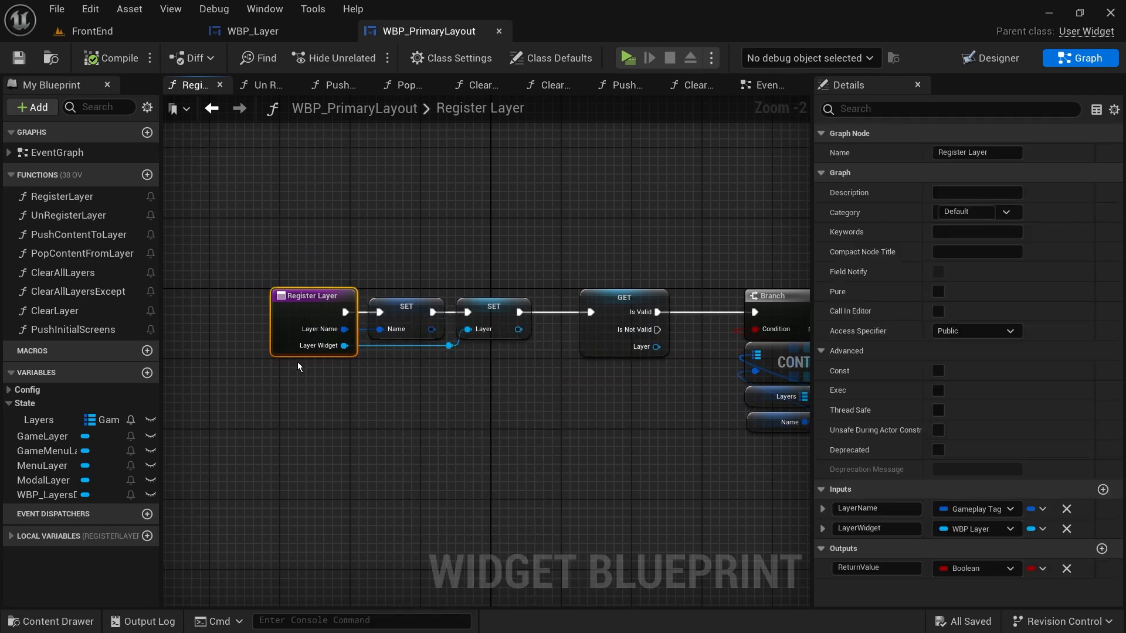
mouse_move(632, 417)
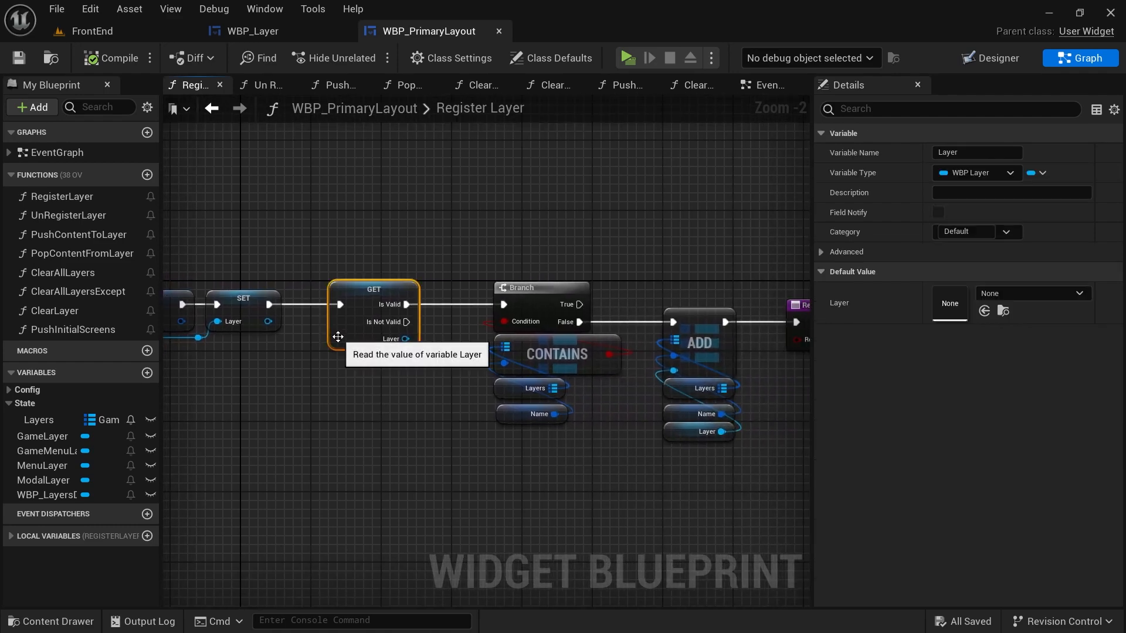
click(262, 85)
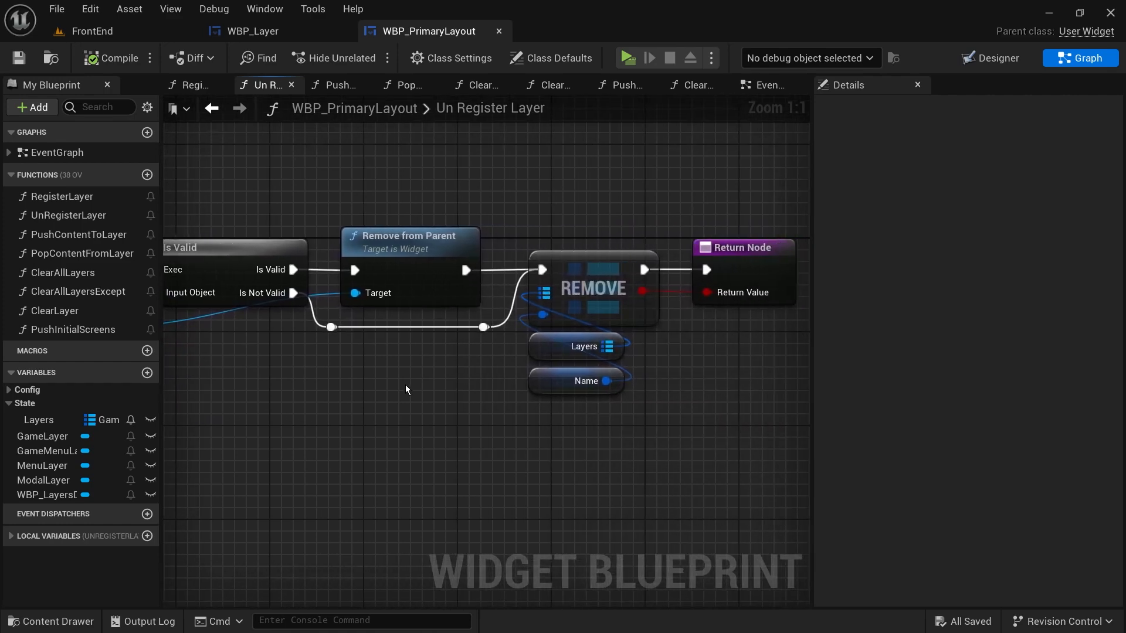
mouse_move(460, 462)
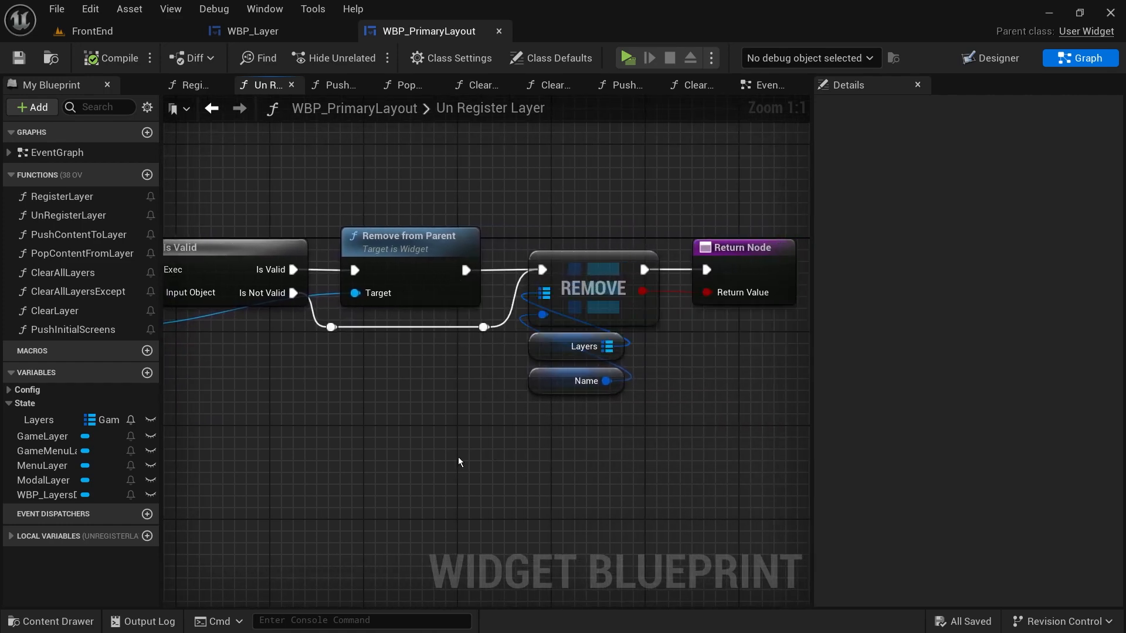
mouse_move(69, 251)
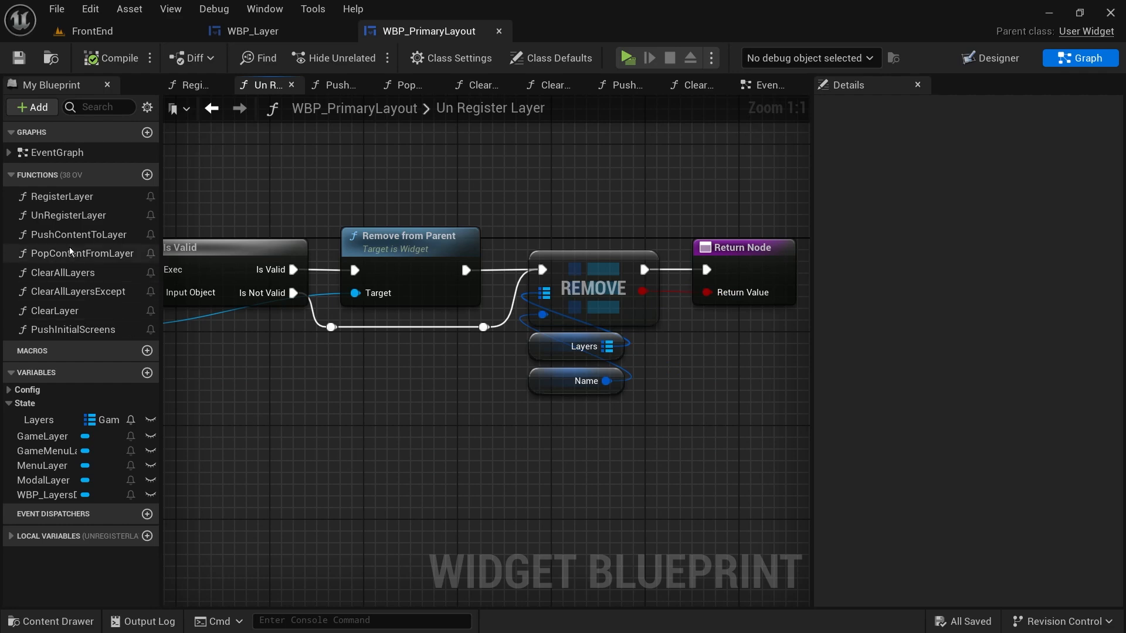
- Open the Push Content to Layer function graph
click(330, 84)
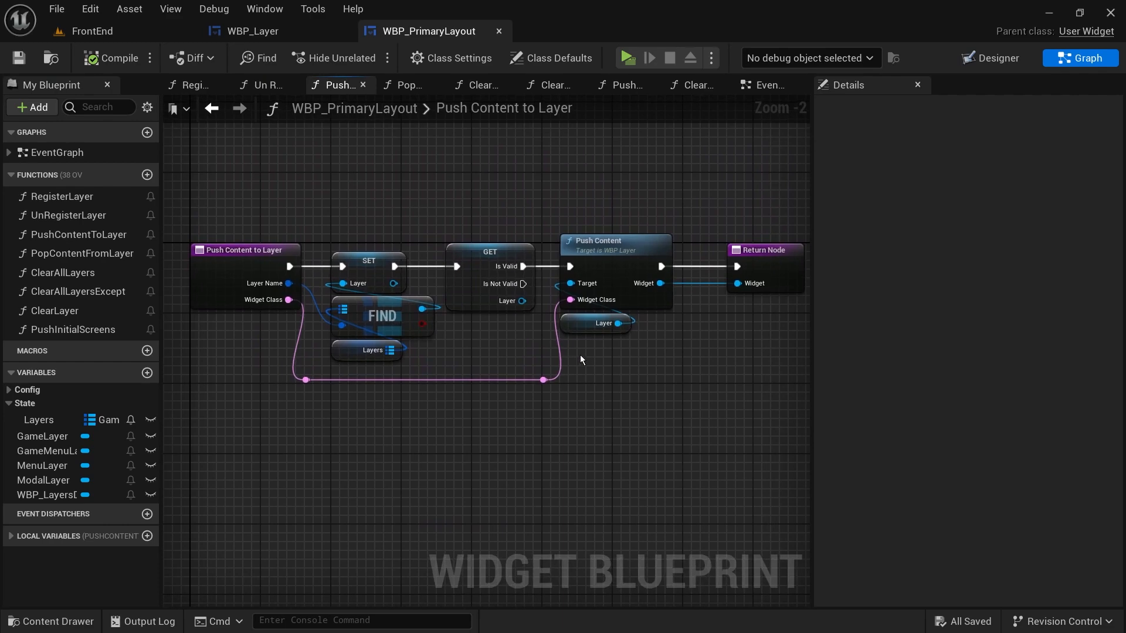
mouse_move(606, 315)
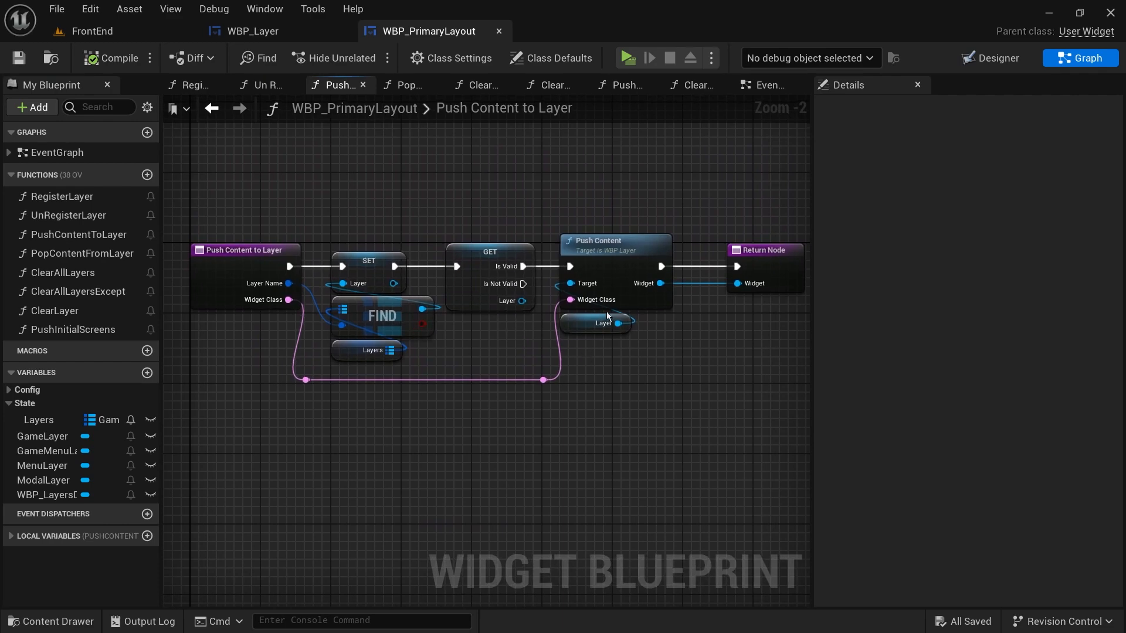
mouse_move(81, 253)
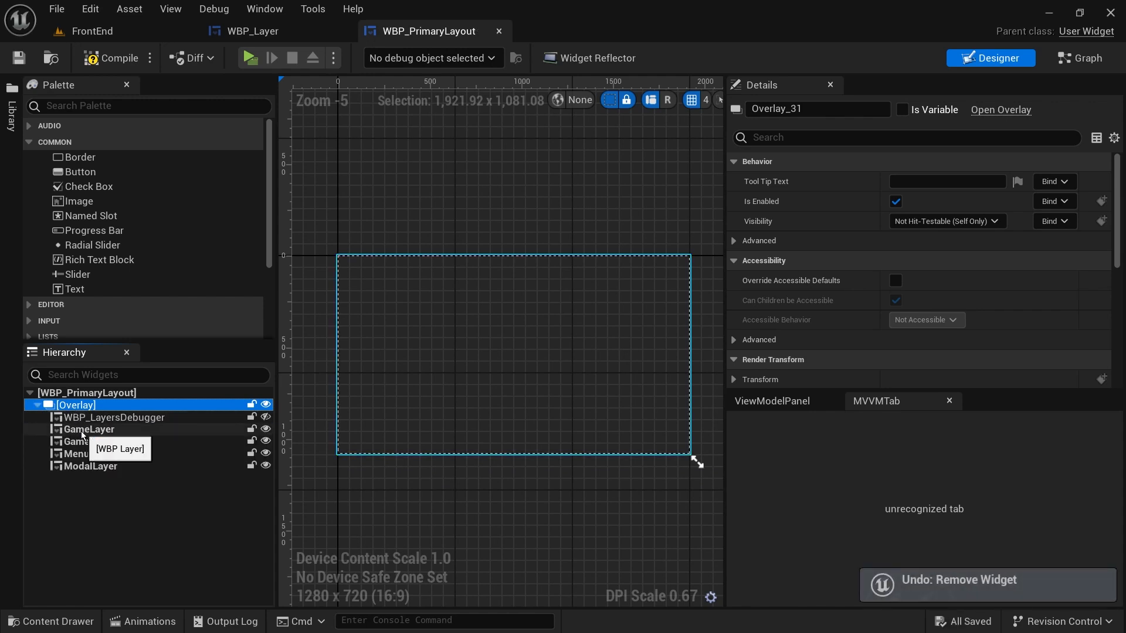
- Check the settings of the GameLayer, MenuLayer and next layer widgets in the hierarchy
click(88, 429)
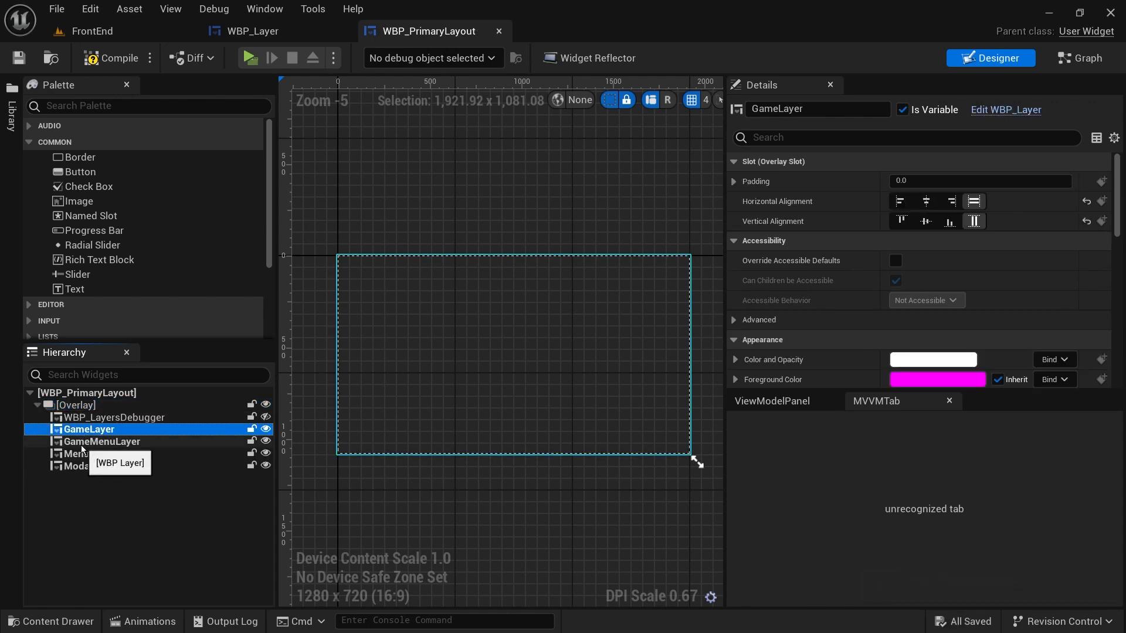
click(89, 454)
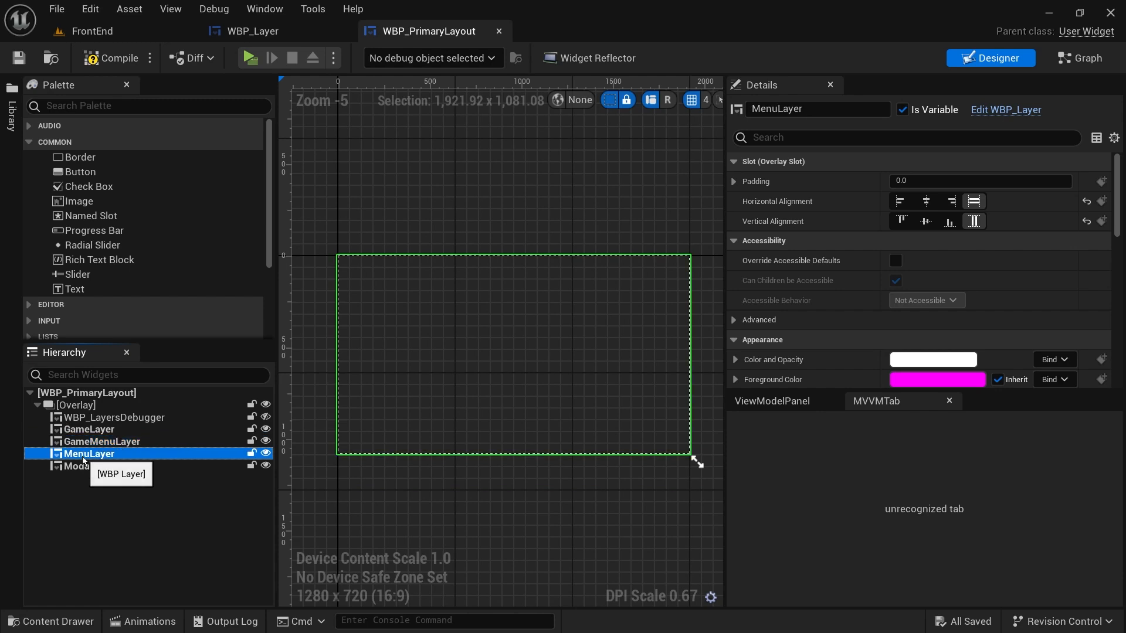
click(91, 466)
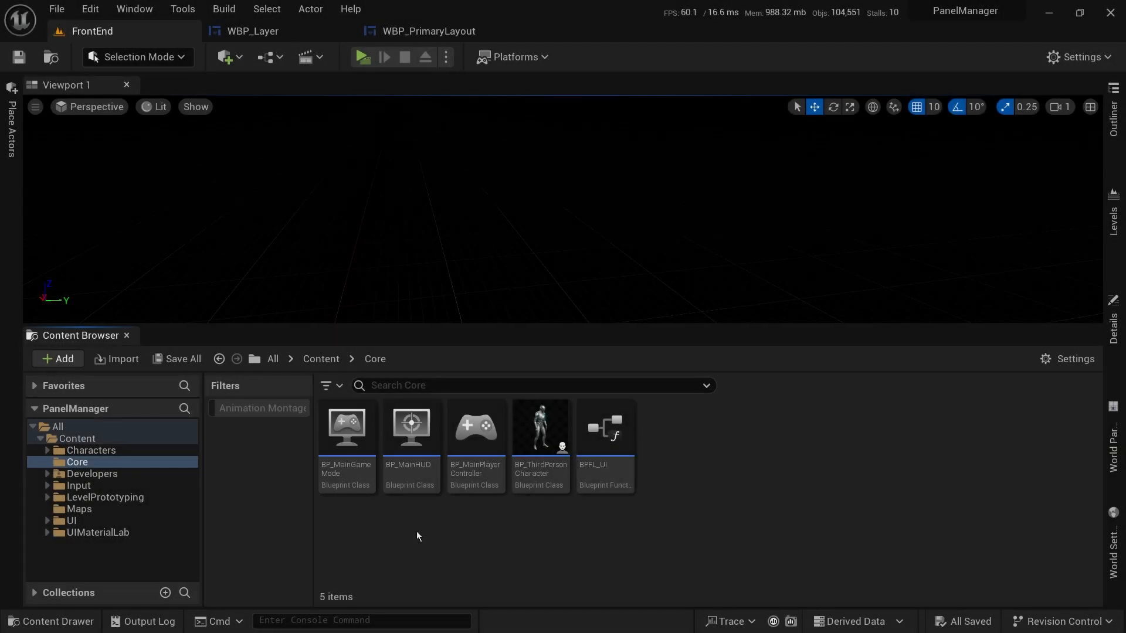
- Start creating a new Blueprint Class from the Core folder's Add menu
click(56, 358)
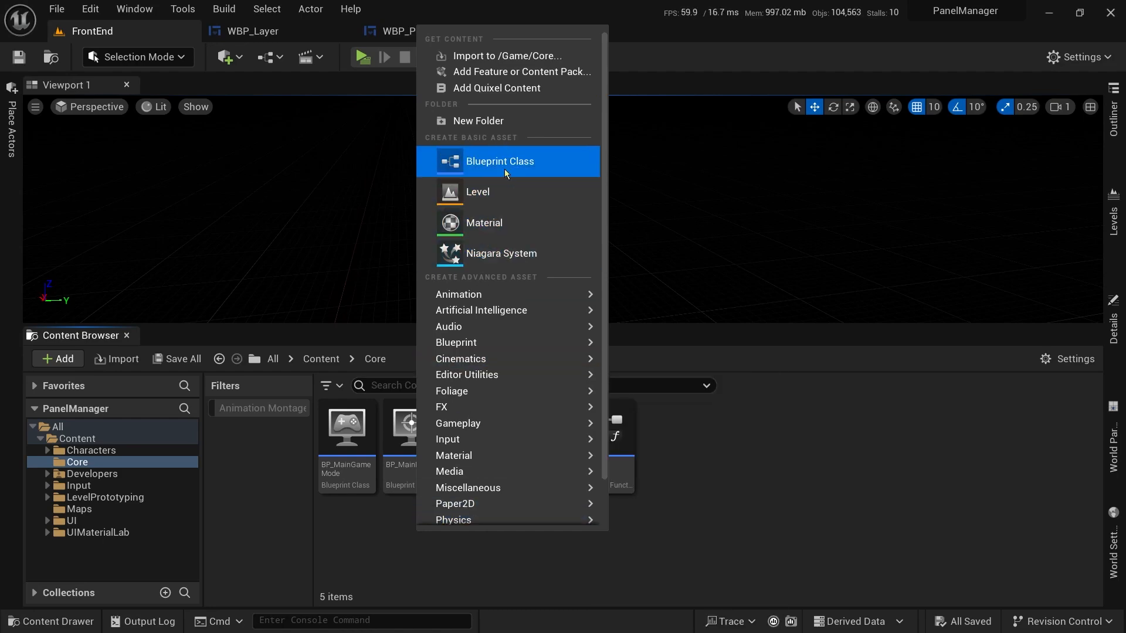
click(500, 161)
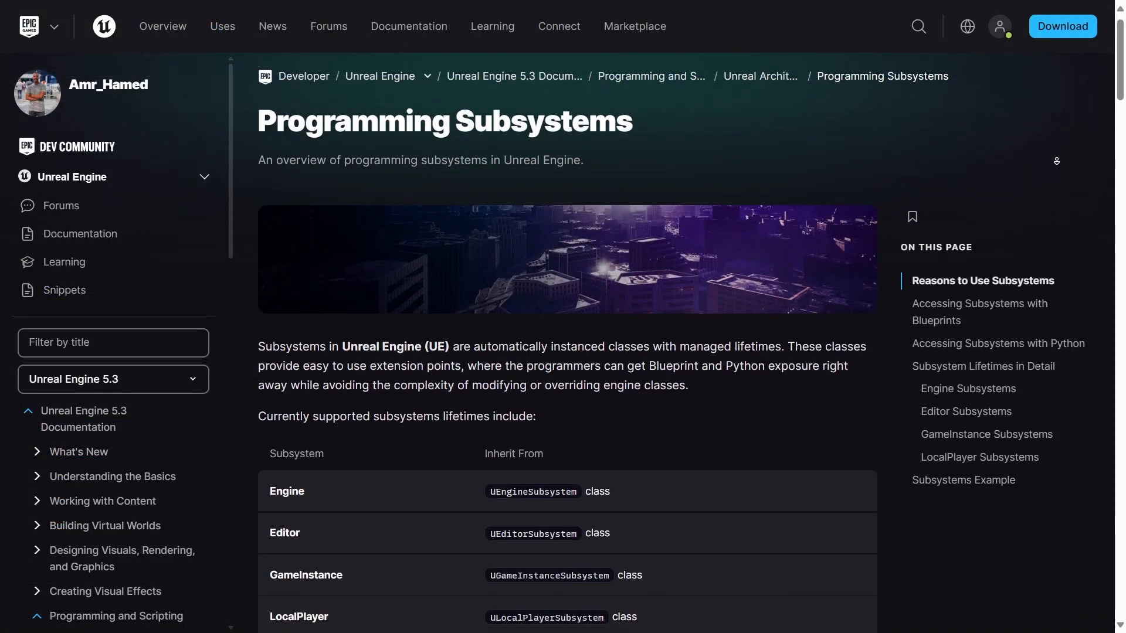
- Scroll the Programming Subsystems page down to the subsystem lifetimes table and example class
scroll(down, 3)
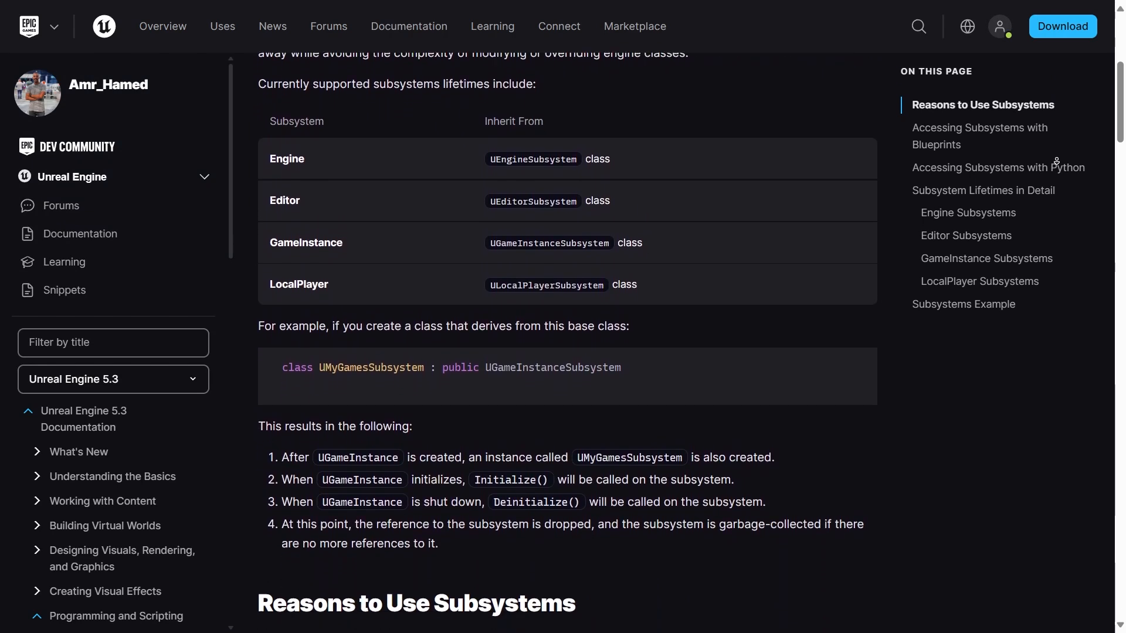
scroll(down, 3)
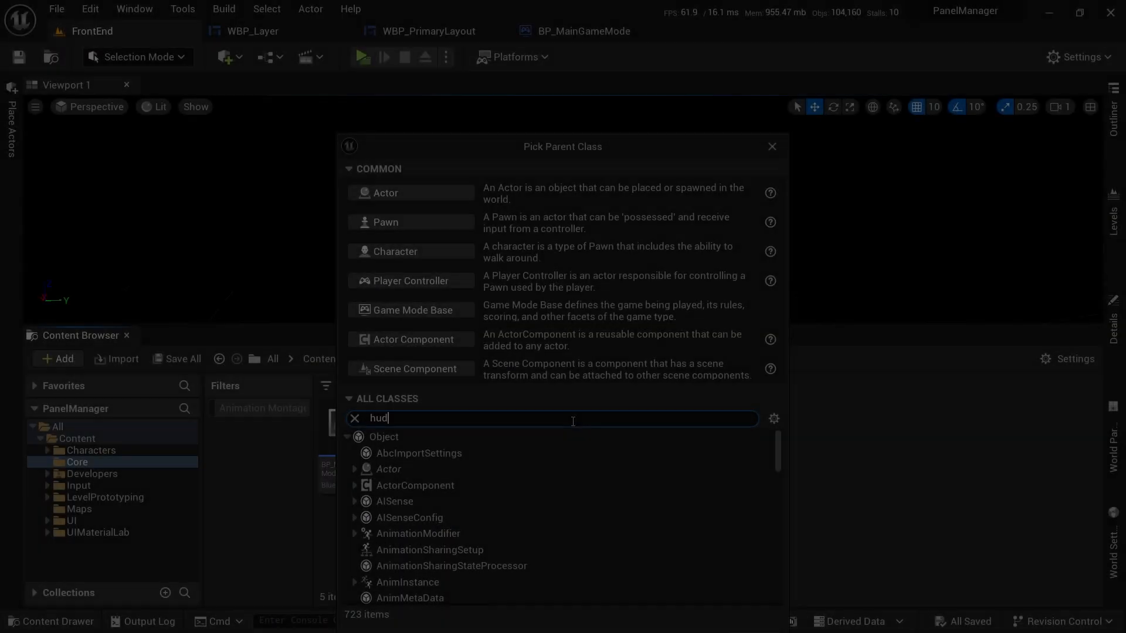
- Pick HUD as the parent class and open BP_MainHUD's RegisterLayer function graph
click(394, 468)
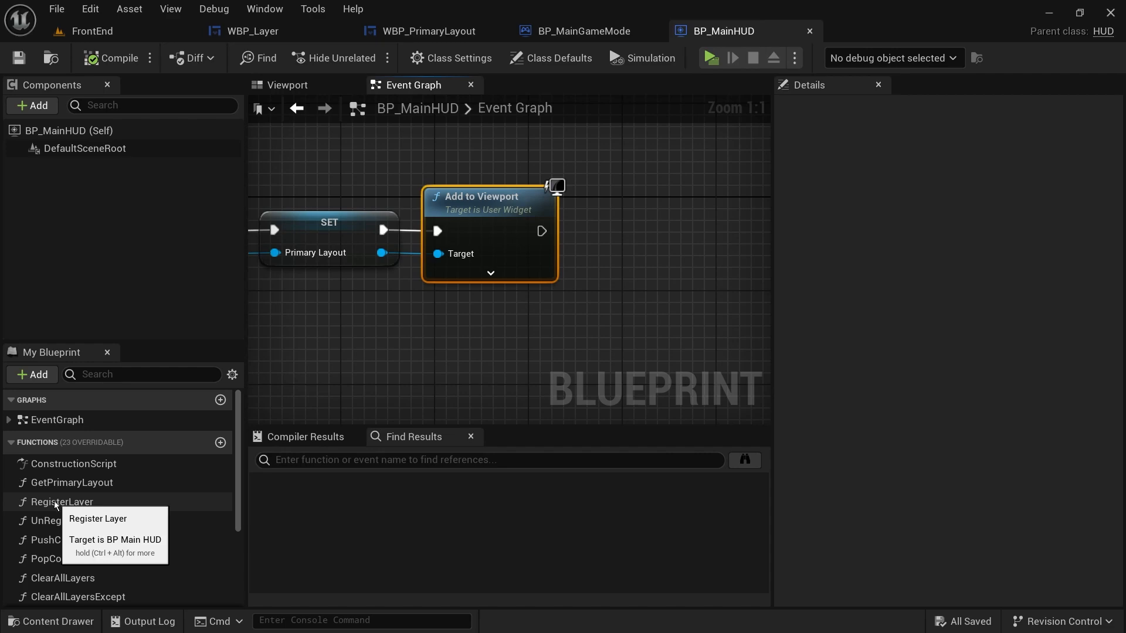
double_click(62, 501)
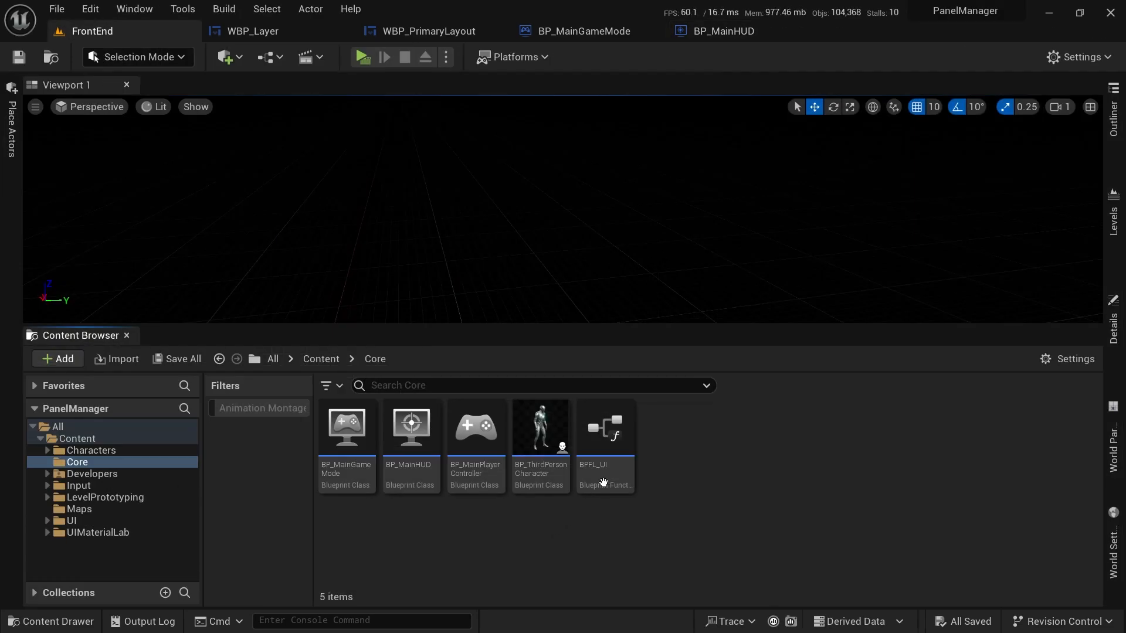
- Open the BPFL_UI library, view its Register Layer graph, then move to WBP_GameScreen
click(605, 428)
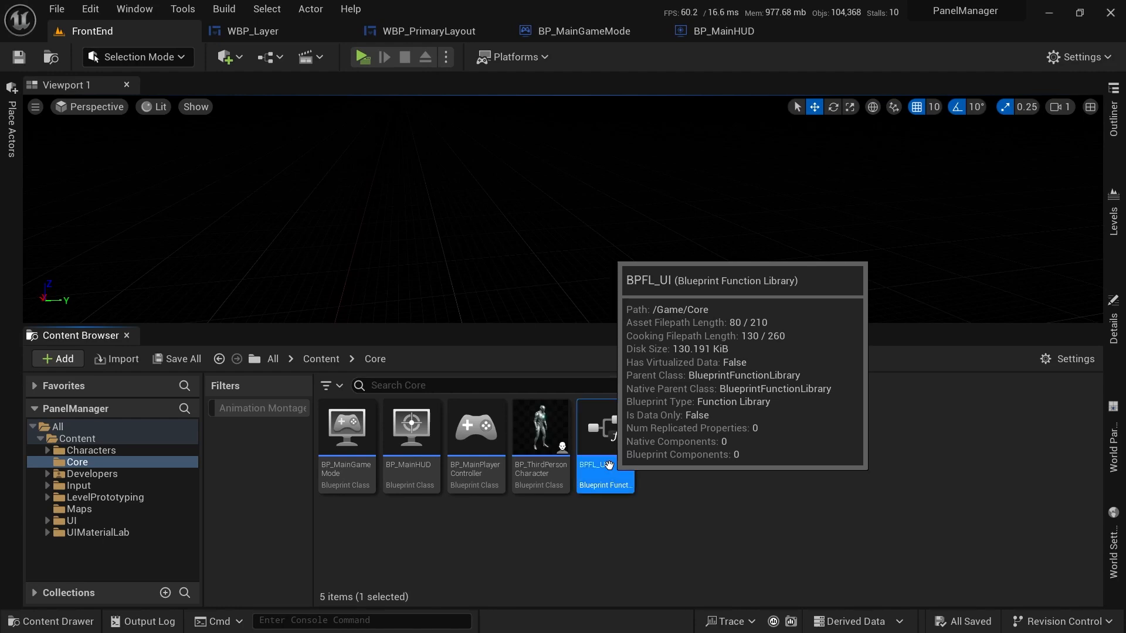
double_click(605, 426)
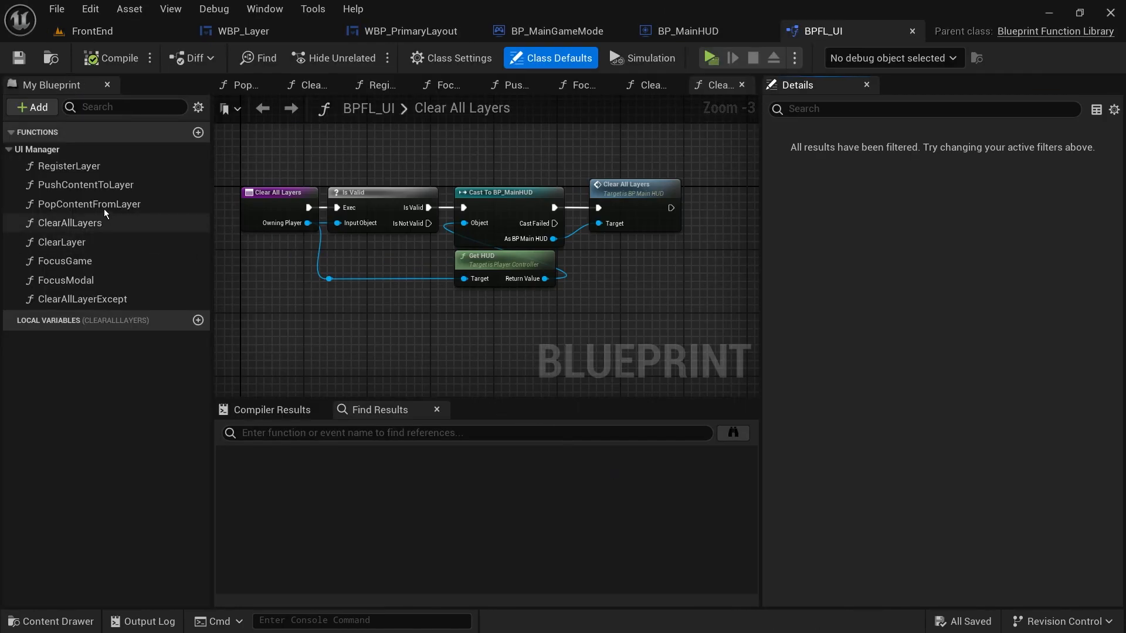
mouse_move(495, 263)
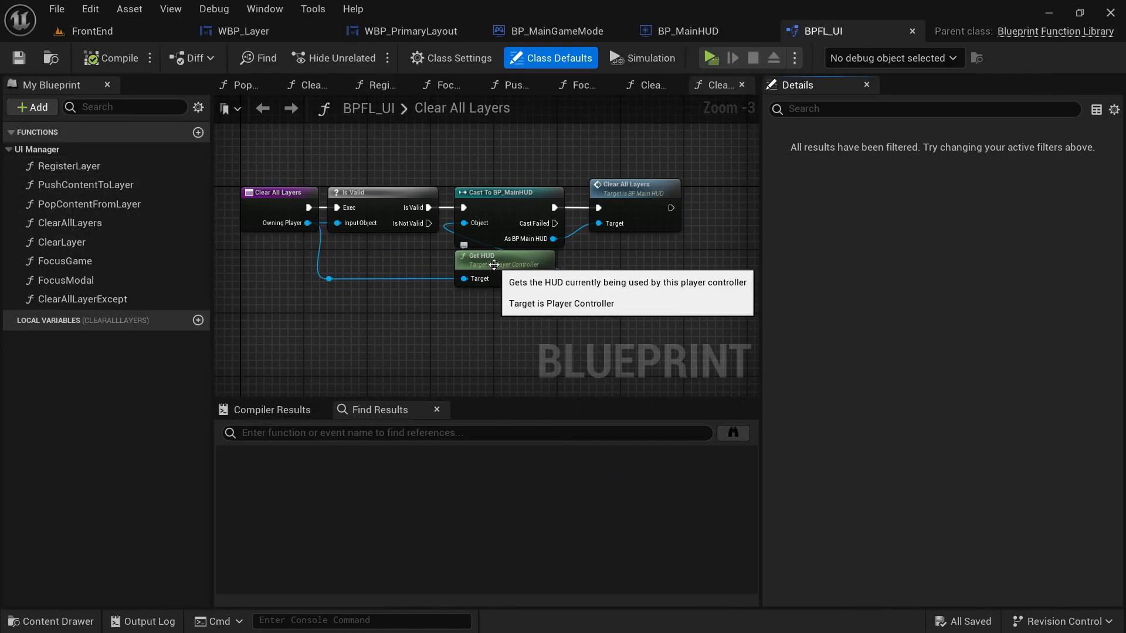
click(508, 191)
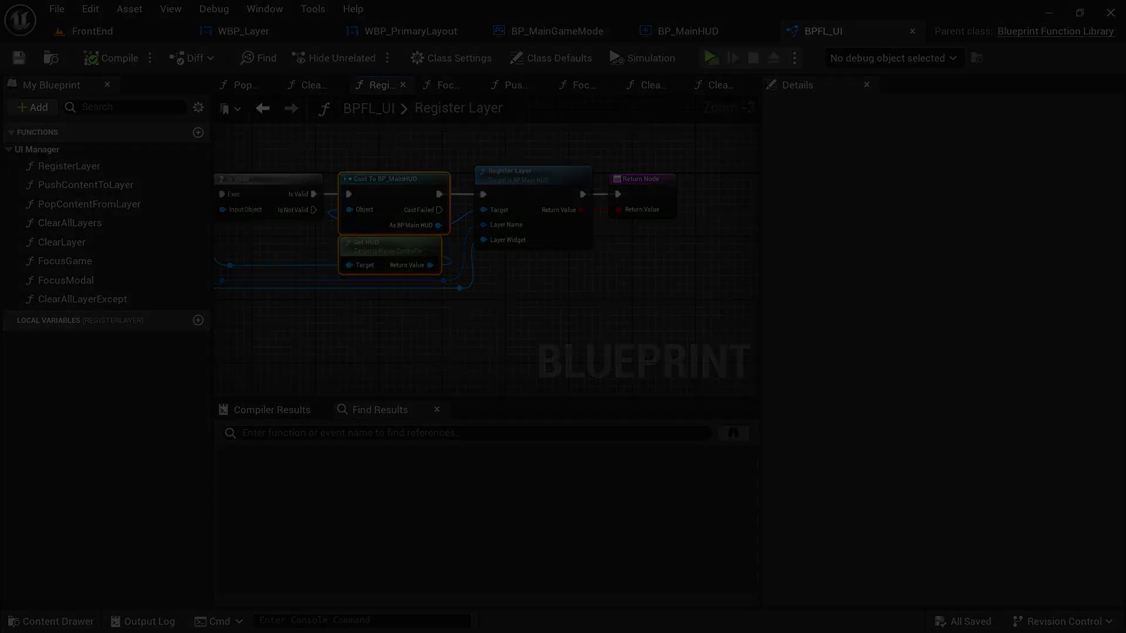
click(708, 58)
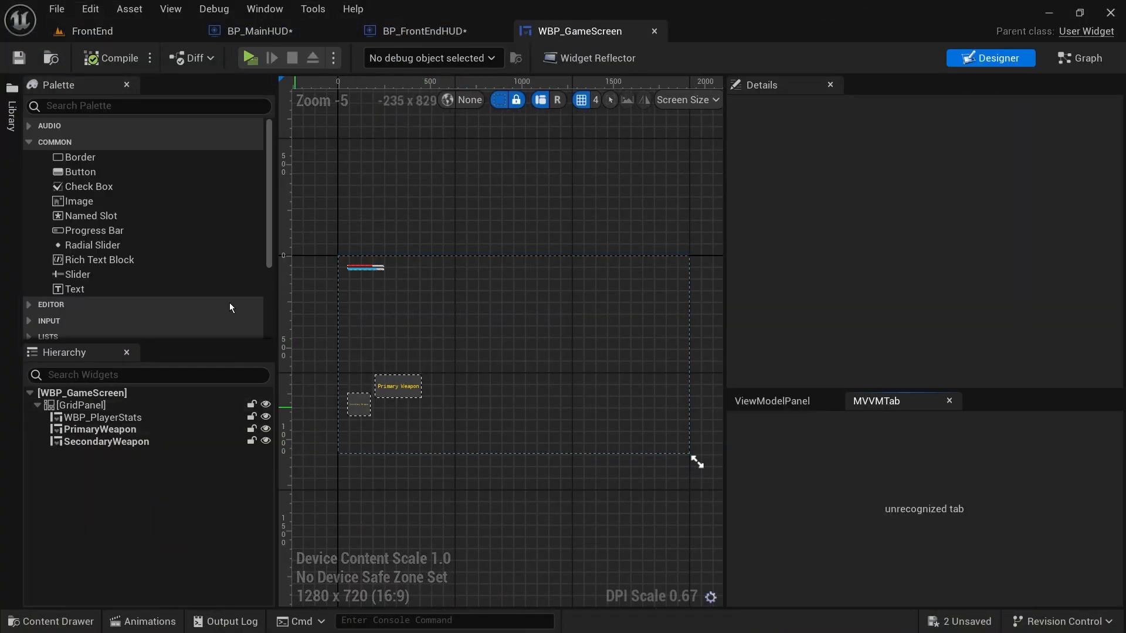
- Look through WBP_GameMenu with its WBP_AbilityWheel child, then WBP_TitleScreen
click(732, 31)
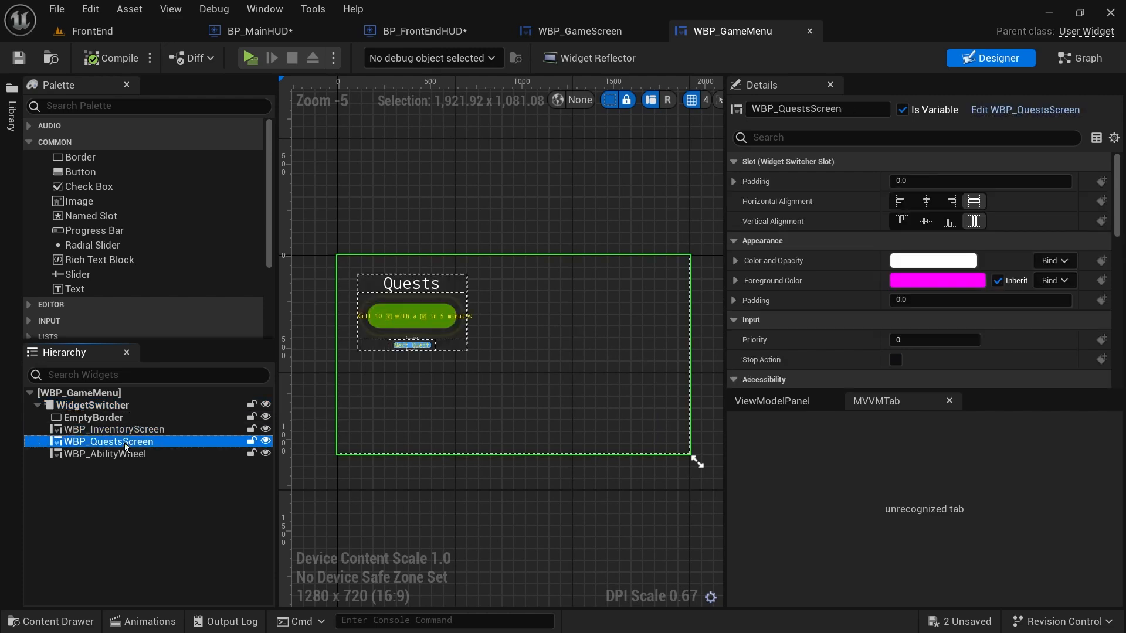
click(104, 453)
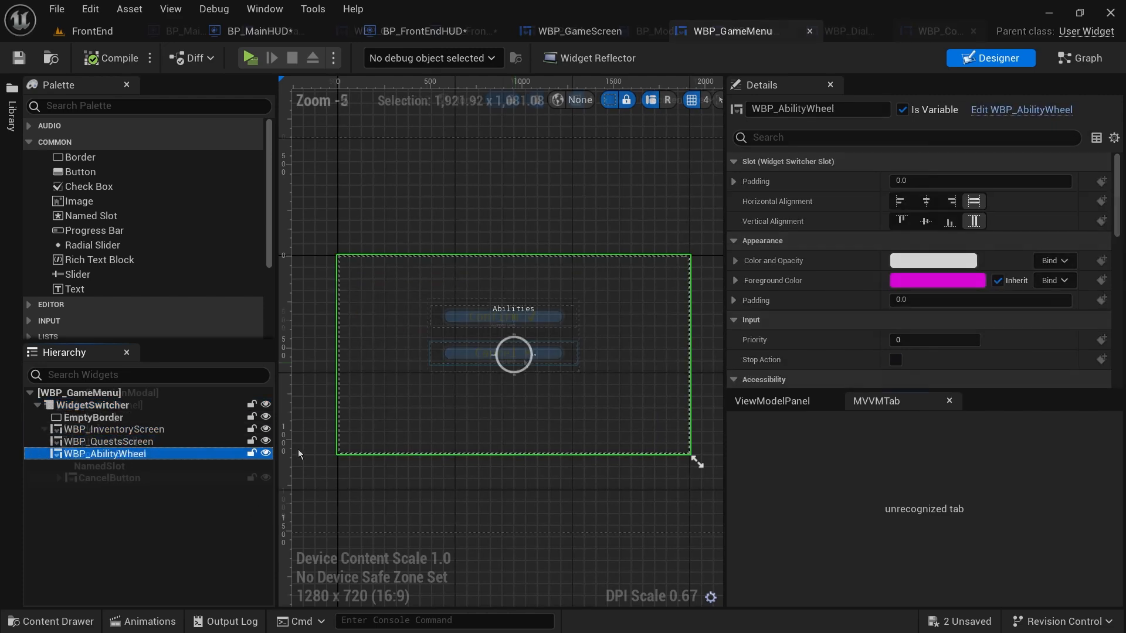
click(928, 31)
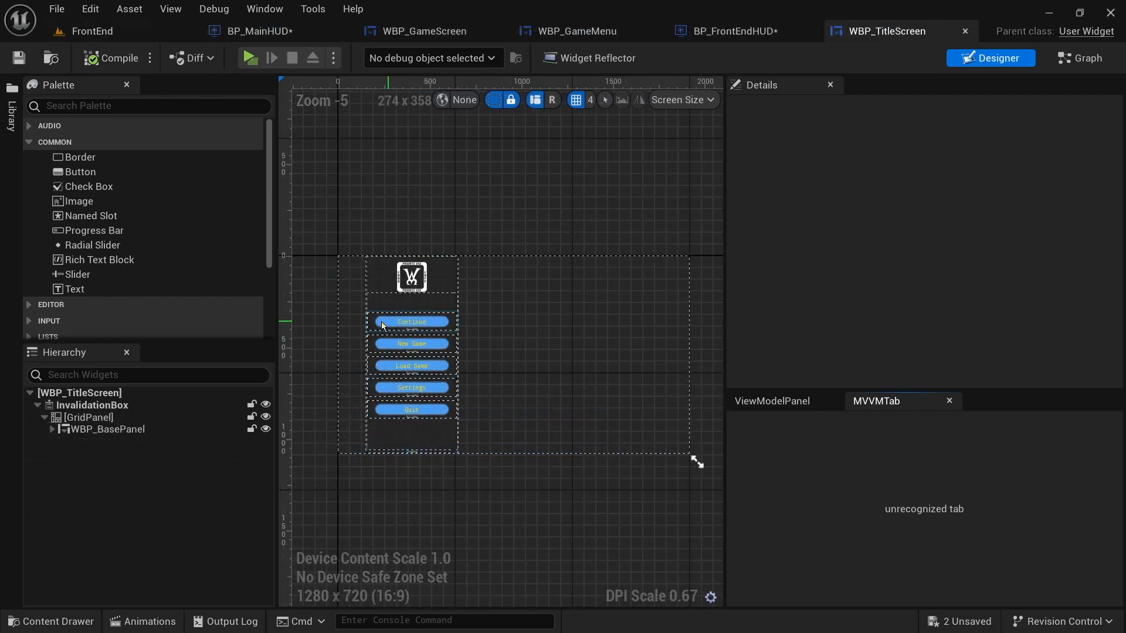
- Switch to the online discussion about creating widgets and scroll through it
click(411, 277)
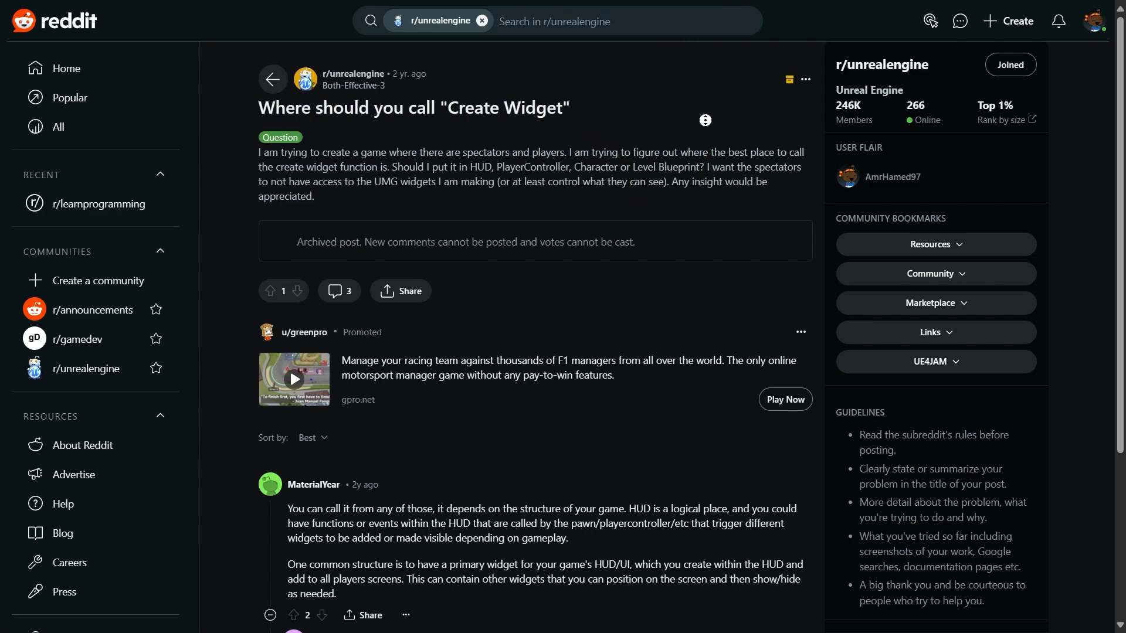
scroll(down, 3)
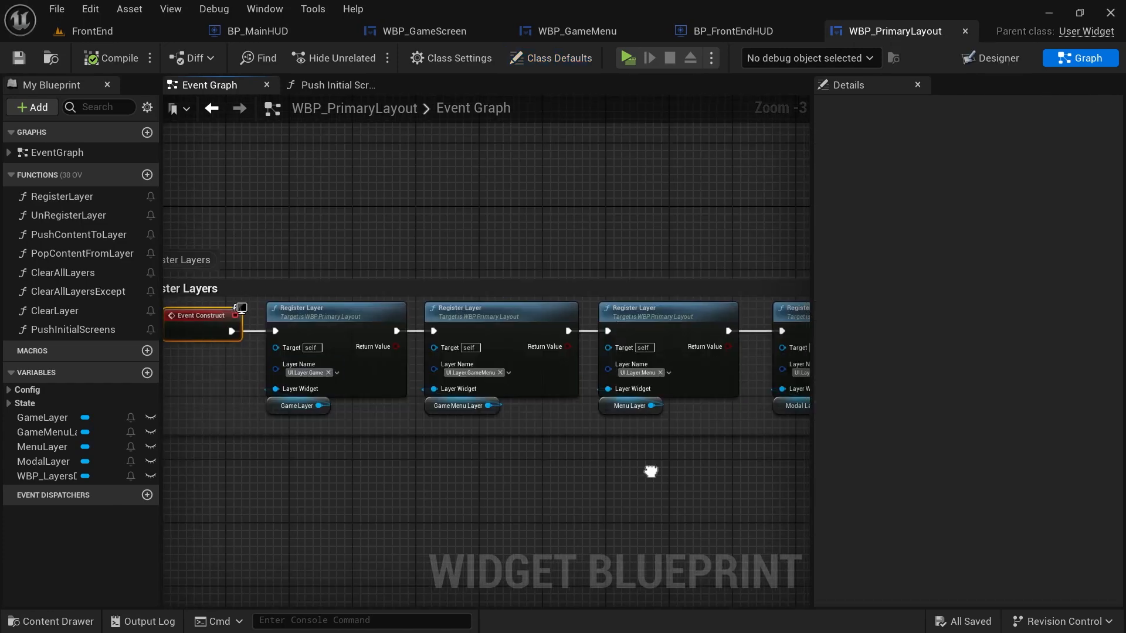
- Review Push Initial Screens and its Initial Screens map, then BP_MainHUD's graph passing Game and GameMenu screens
click(334, 84)
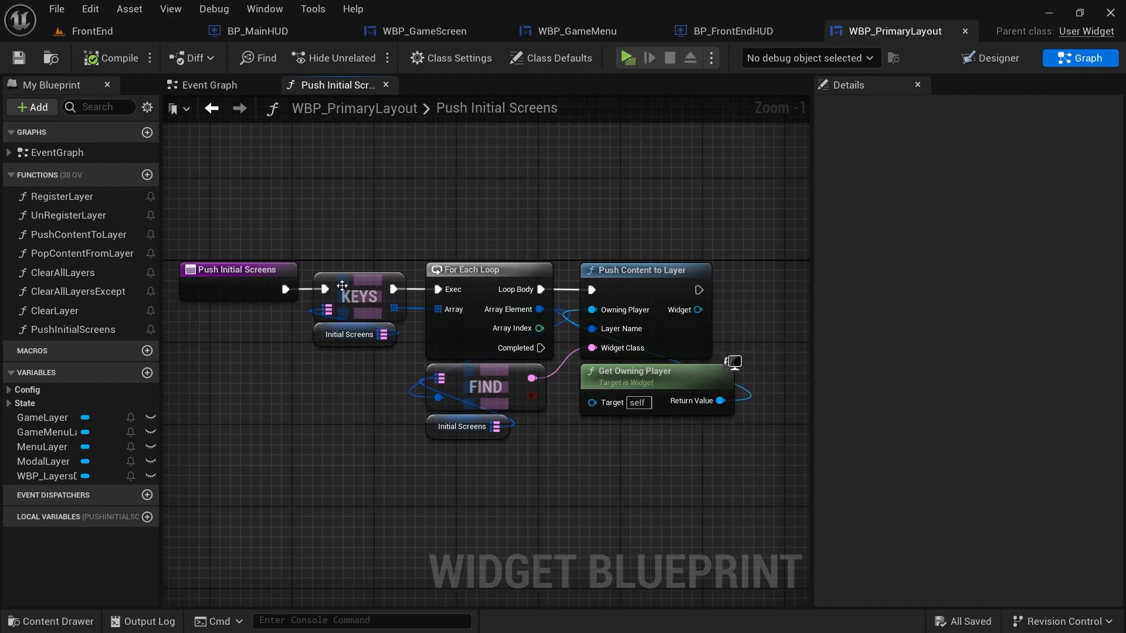
click(353, 334)
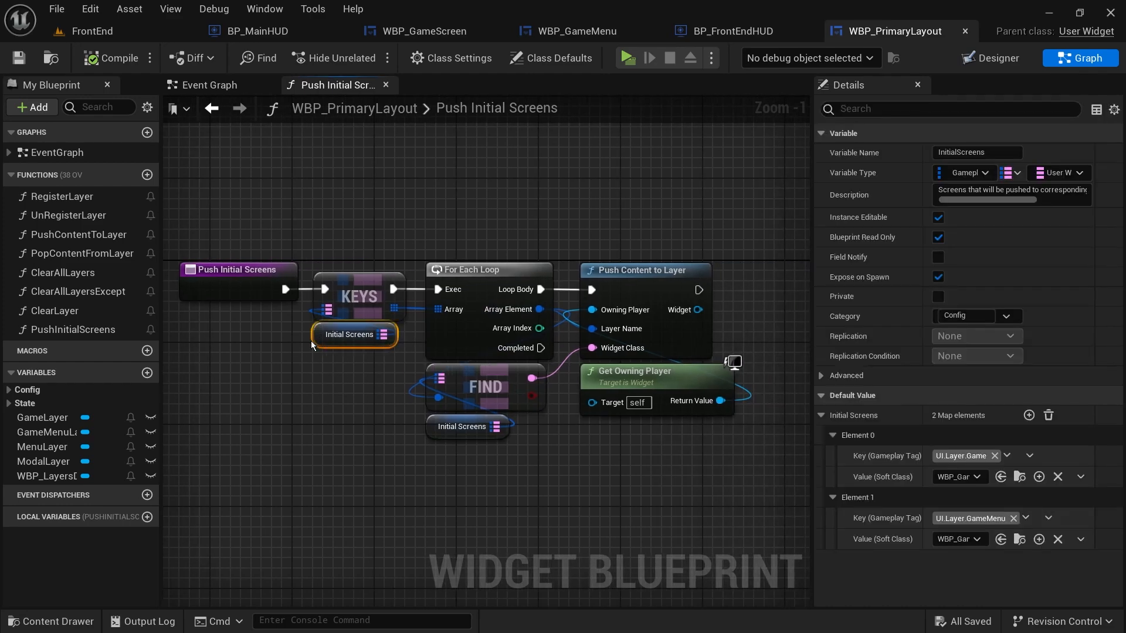
click(255, 31)
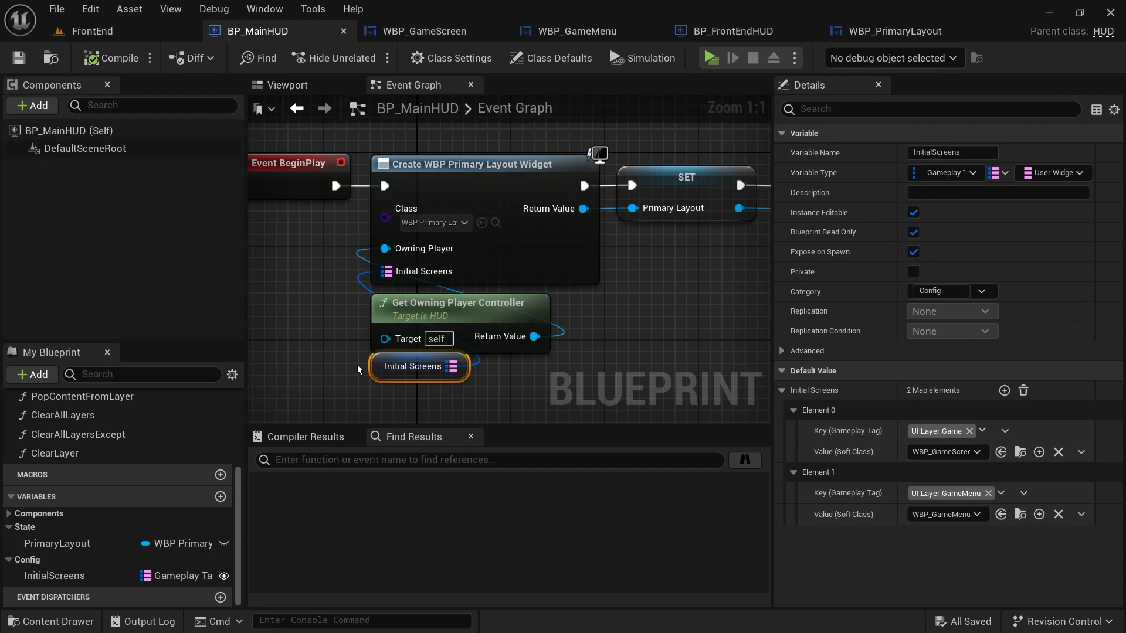
mouse_move(54, 575)
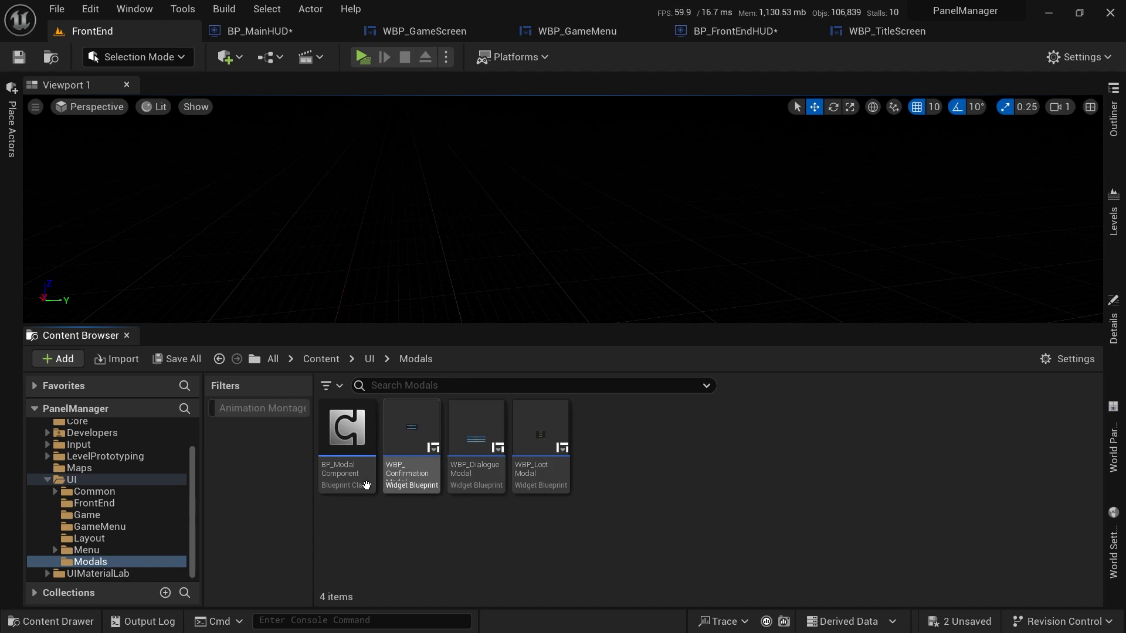
- Inspect BP_ModalComponent's Push Content to Layer and WBP_LayersDebugger, then launch the standalone preview to the title menu
double_click(346, 427)
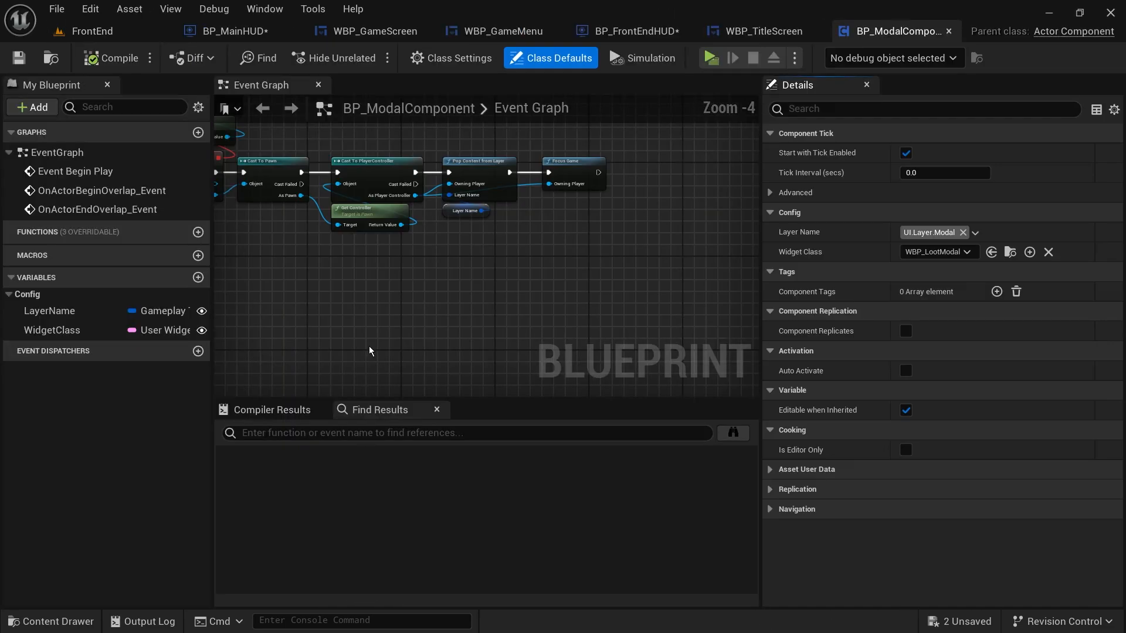
scroll(down, 3)
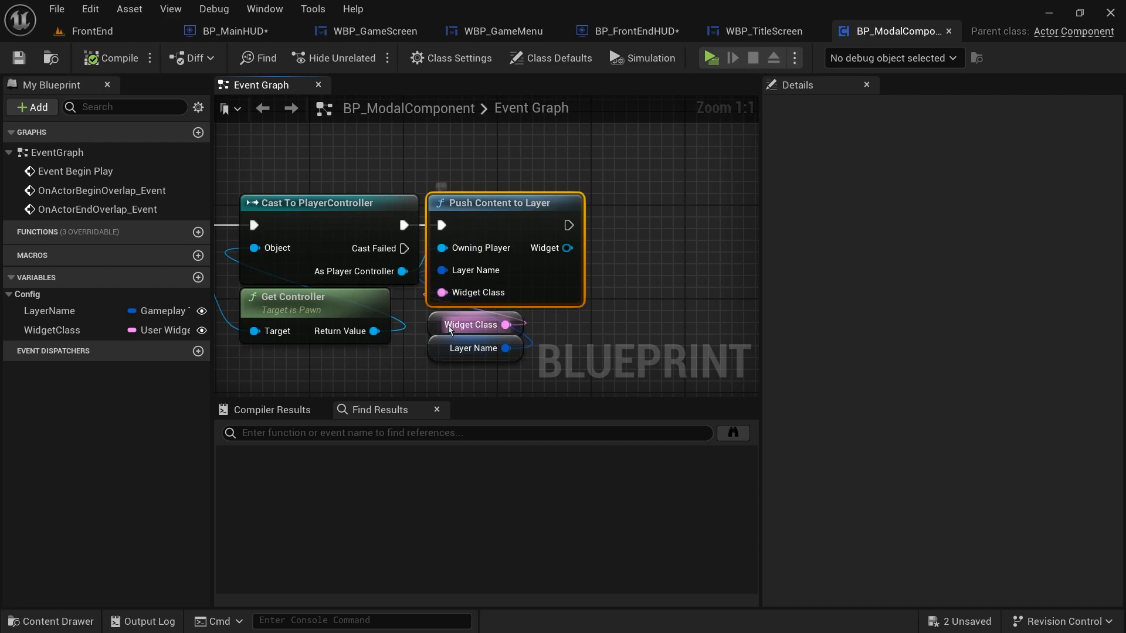
click(471, 324)
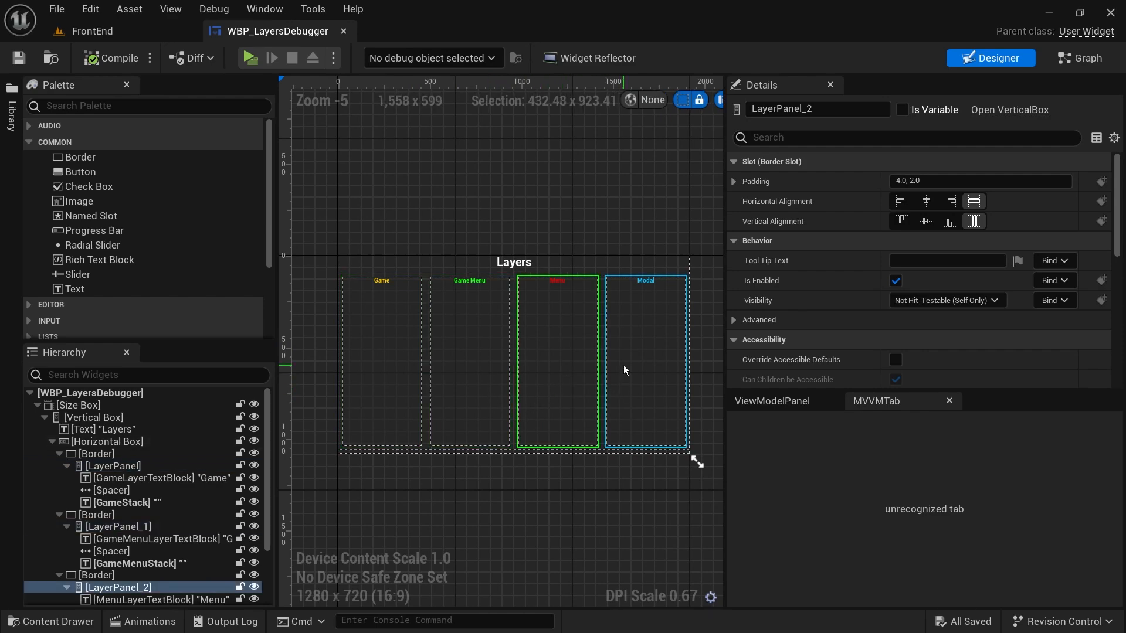
click(248, 59)
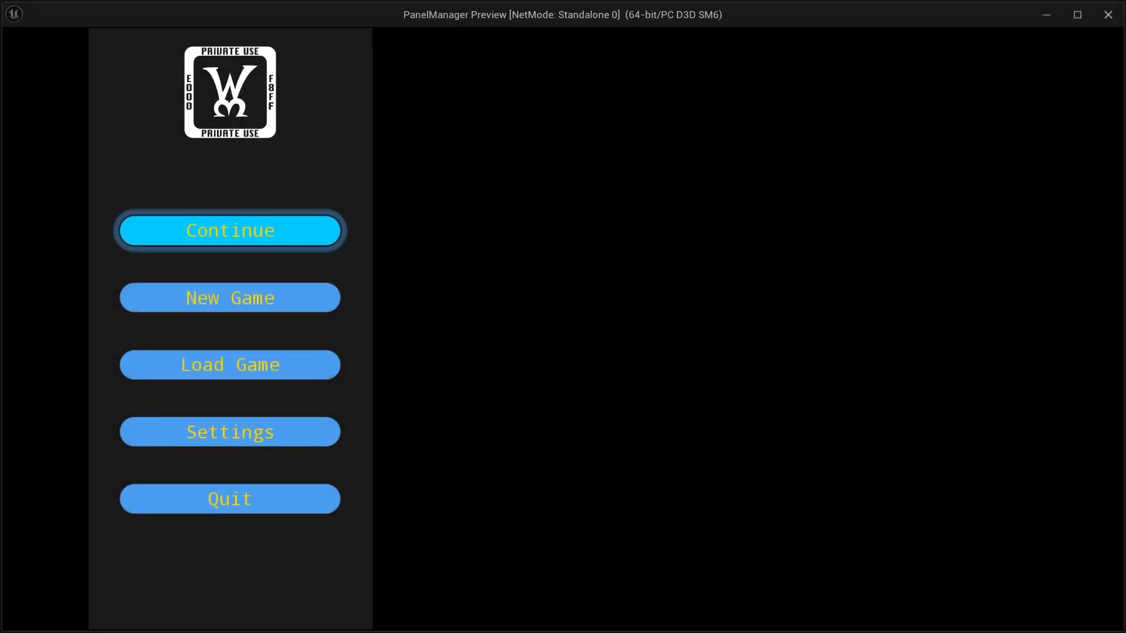
- Continue from the title screen into gameplay with the HUD, then bring up the Paused menu via Escape
click(229, 231)
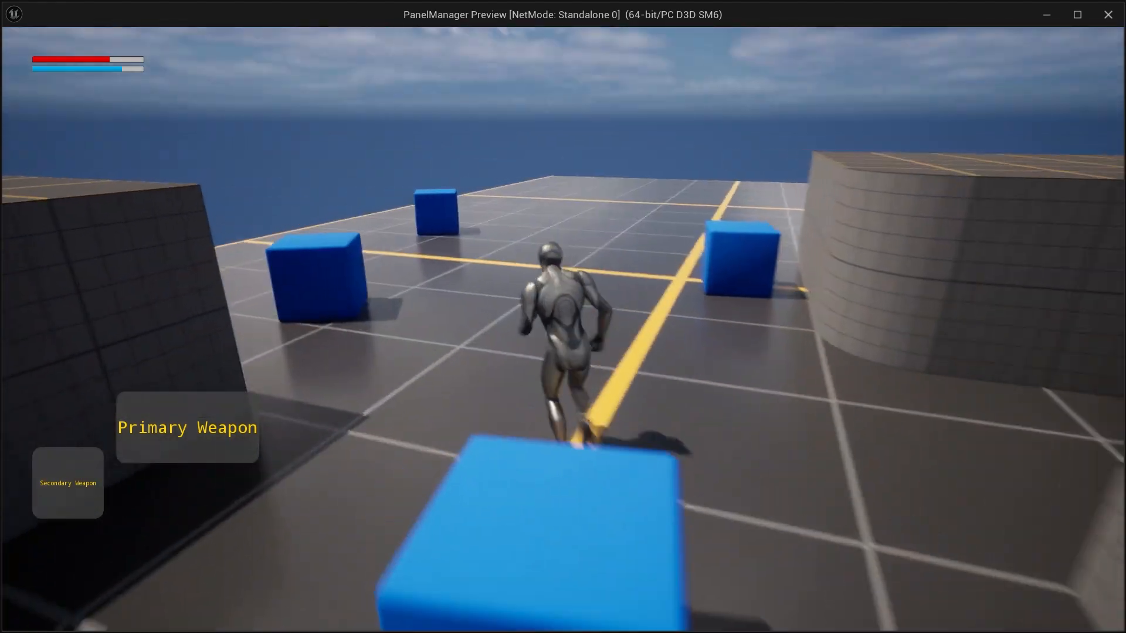
key(Escape)
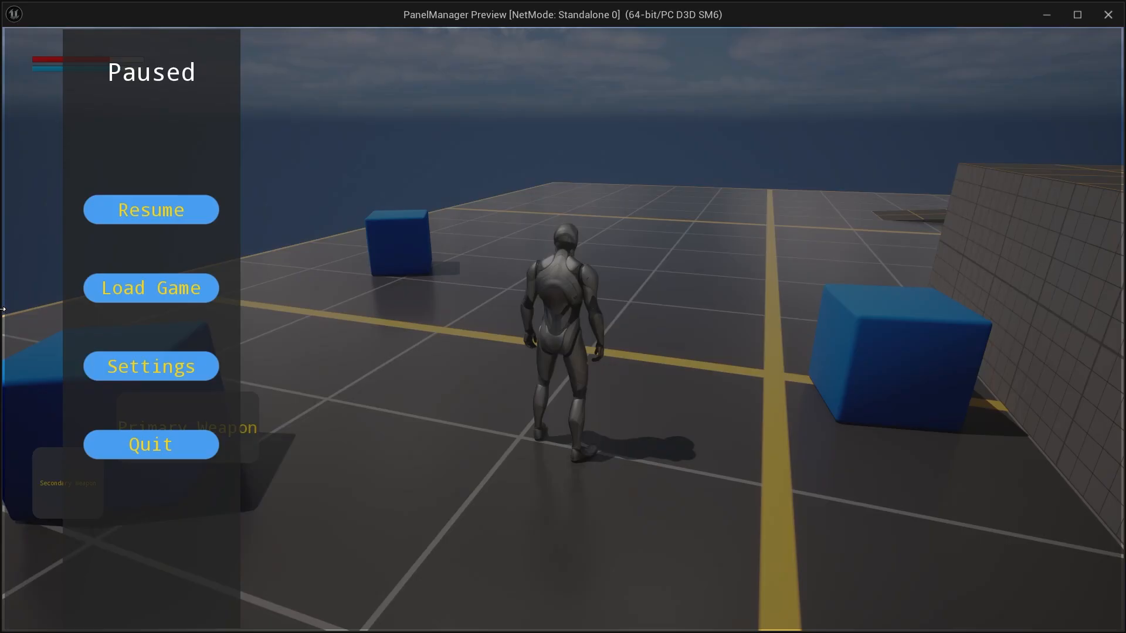
click(151, 366)
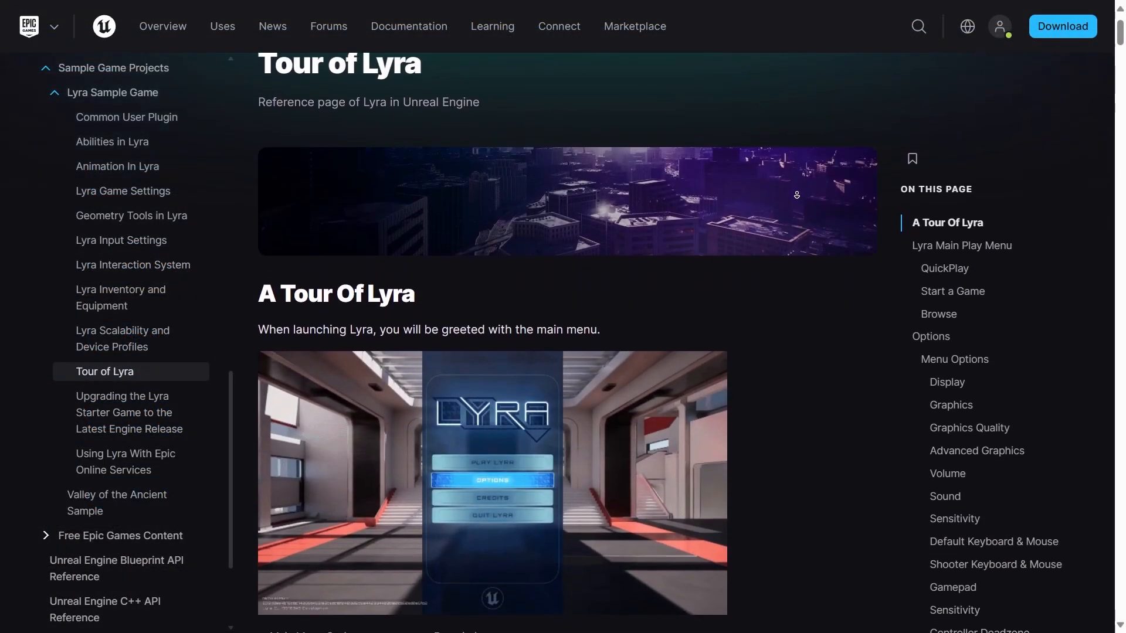
- Scroll the Tour of Lyra page down to the Main Menu Option table
scroll(down, 3)
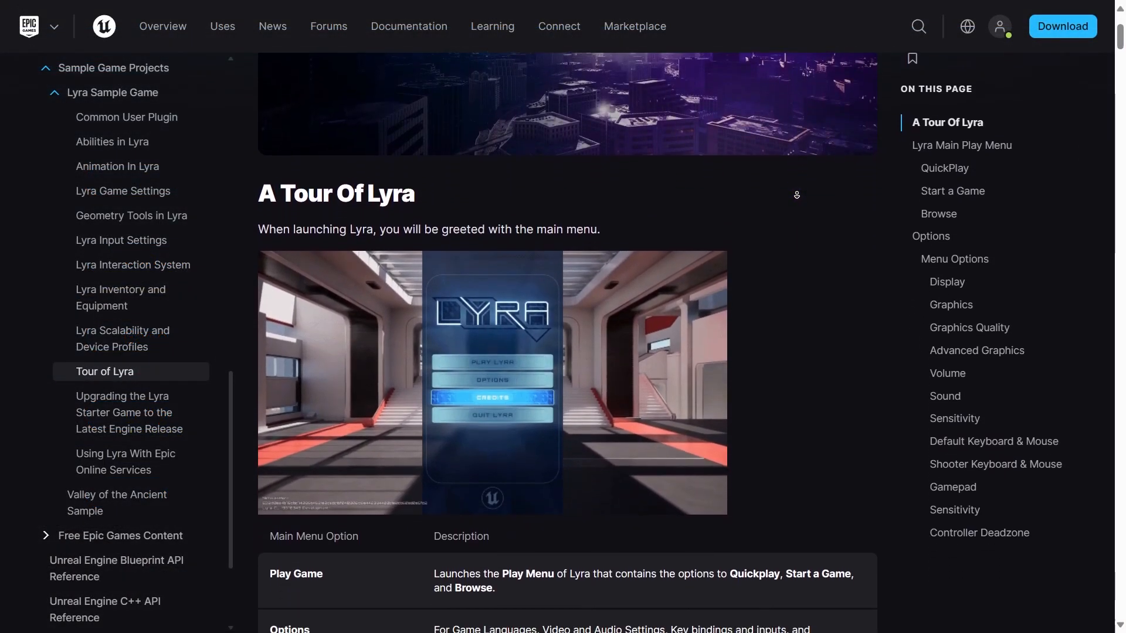
scroll(down, 3)
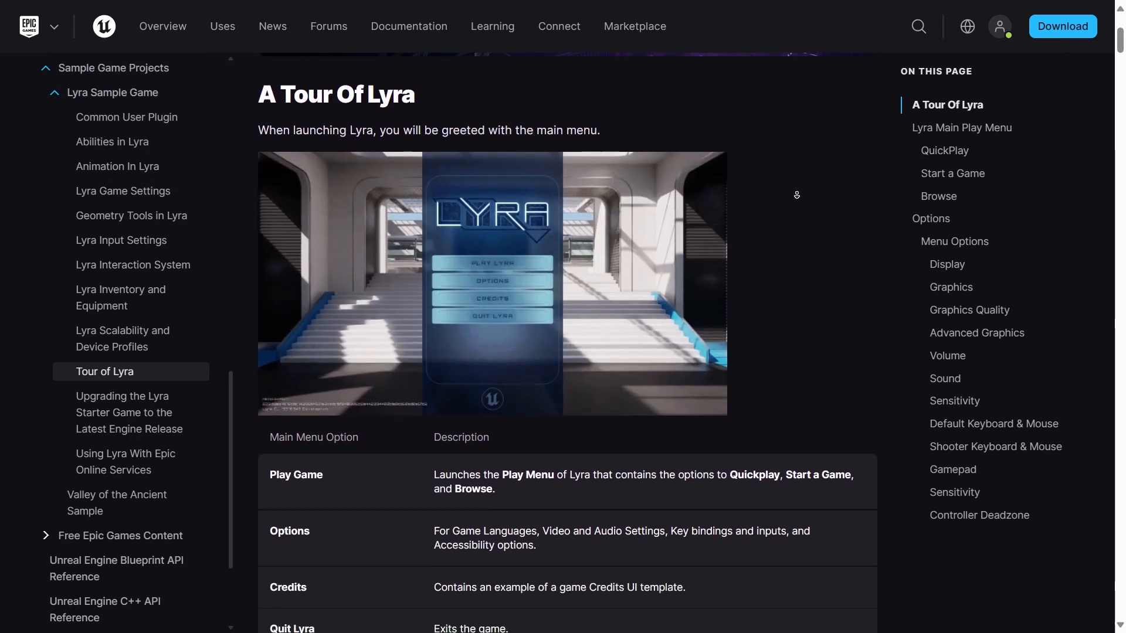
scroll(down, 3)
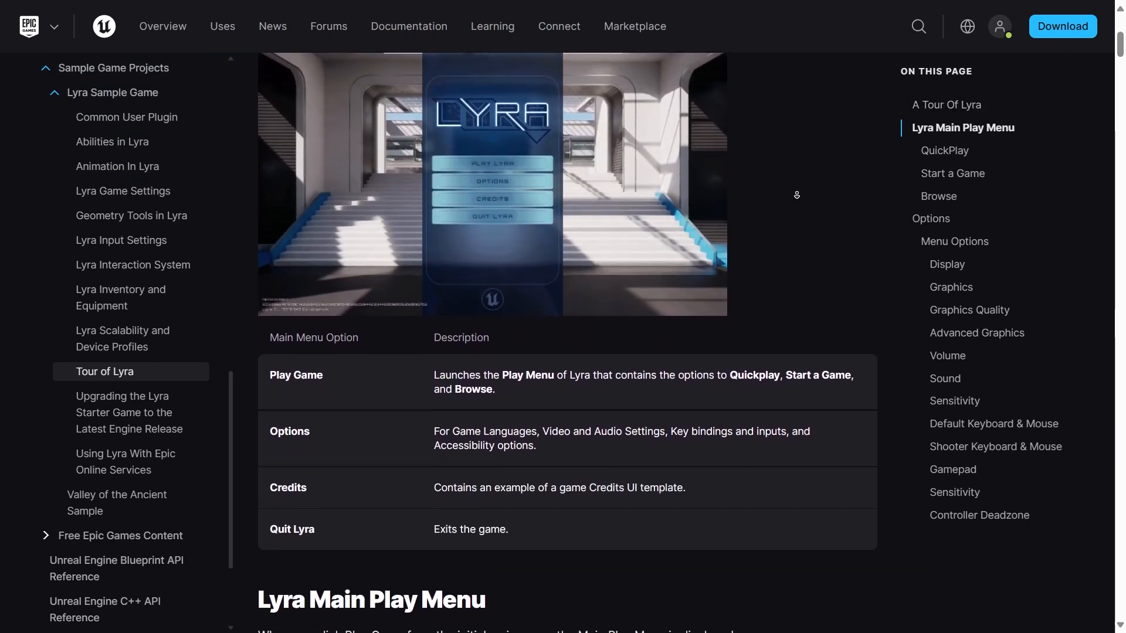